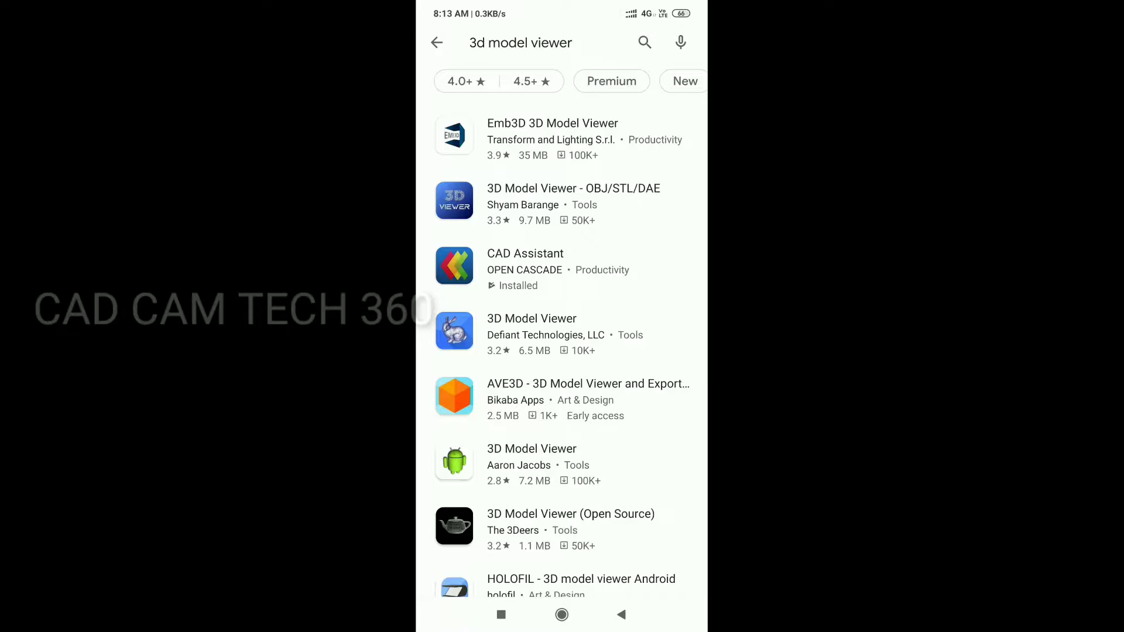
Step: Rerun the 3D model viewer store search and view the CAD Assistant app page
left_click(519, 42)
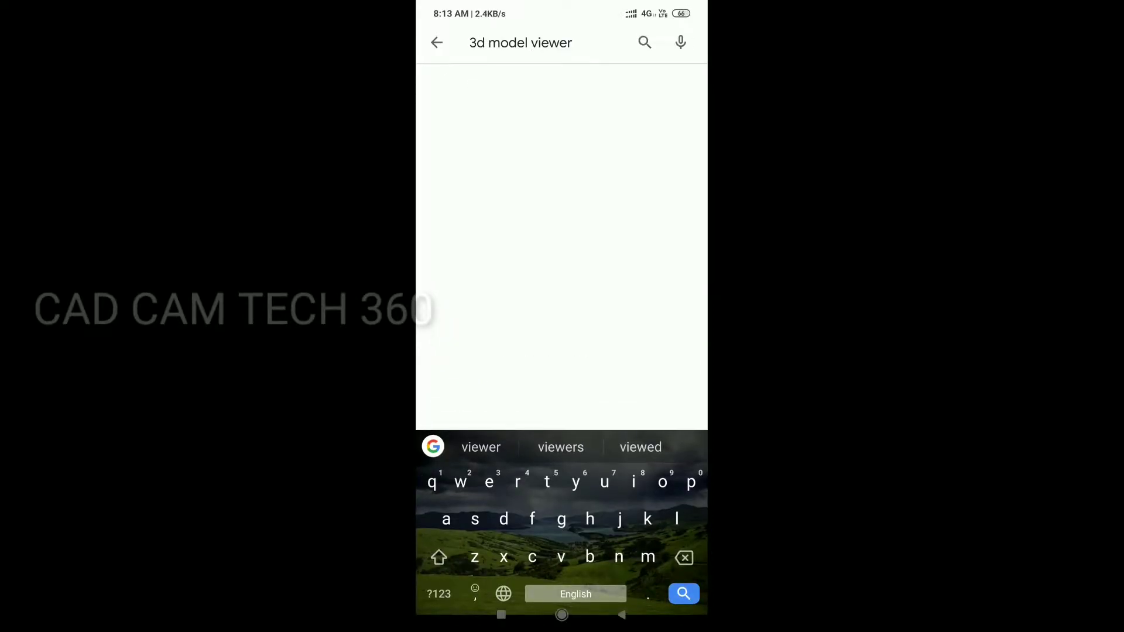
left_click(682, 594)
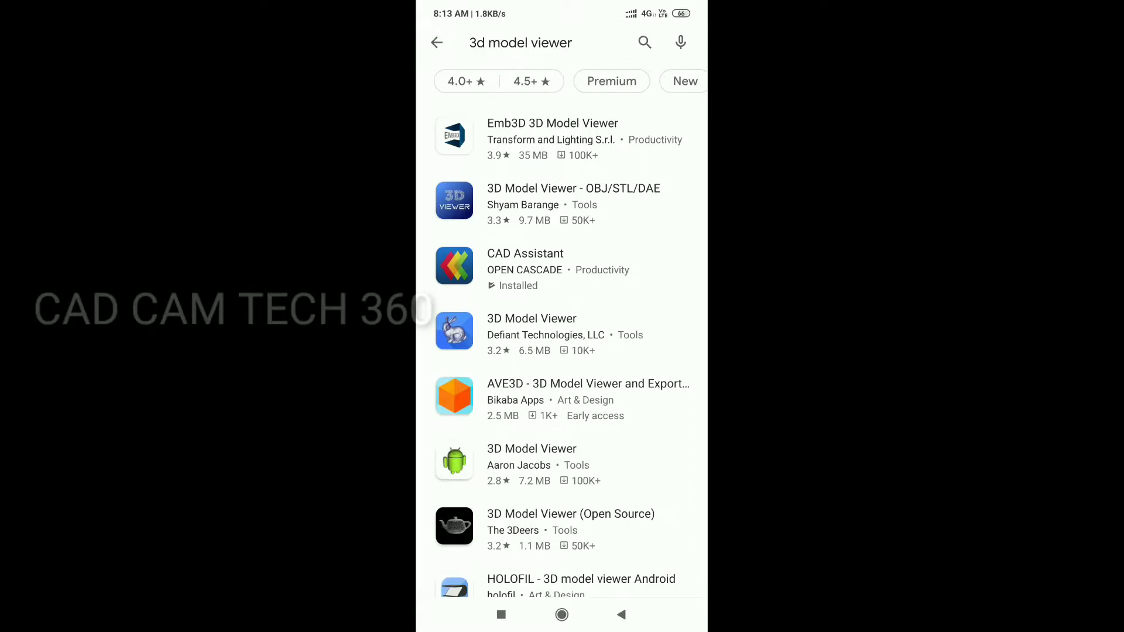
left_click(561, 269)
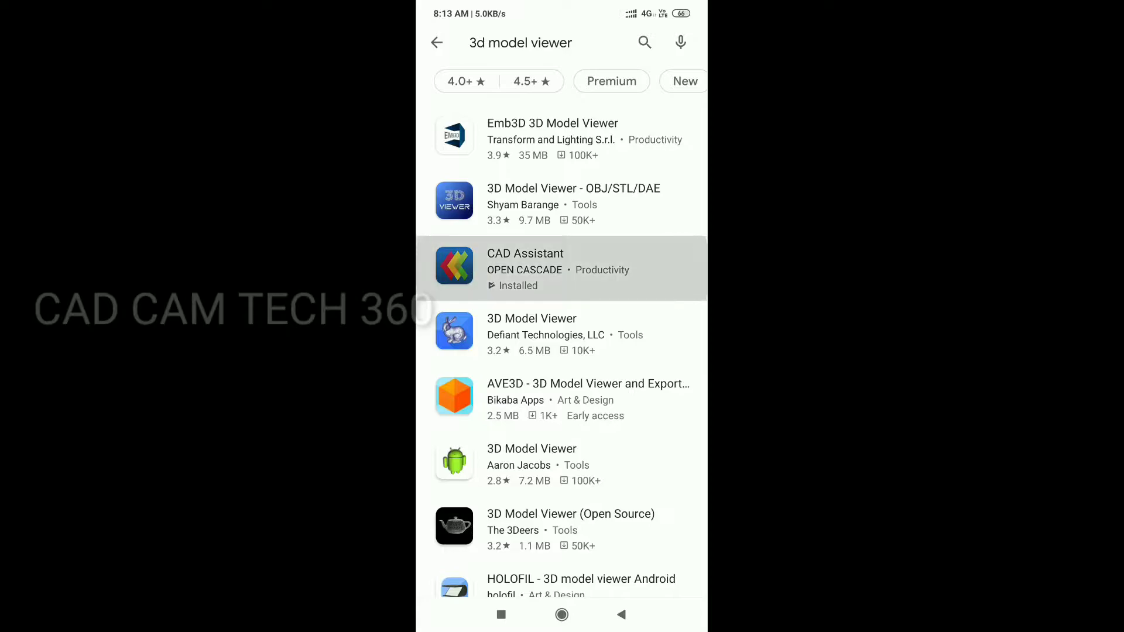
left_click(563, 268)
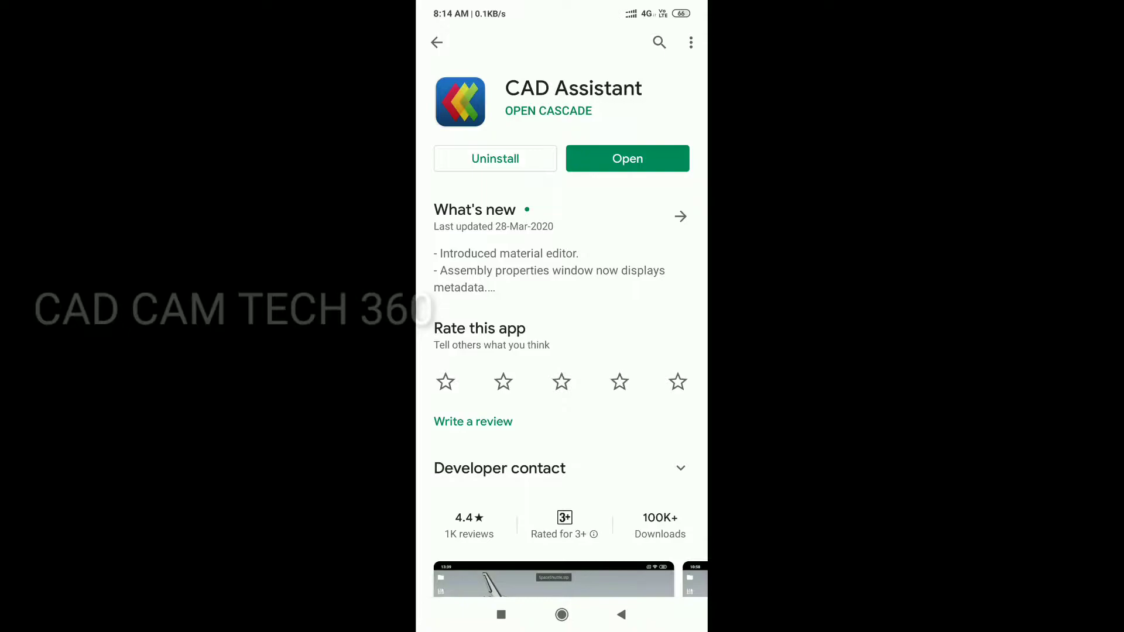
left_click(436, 42)
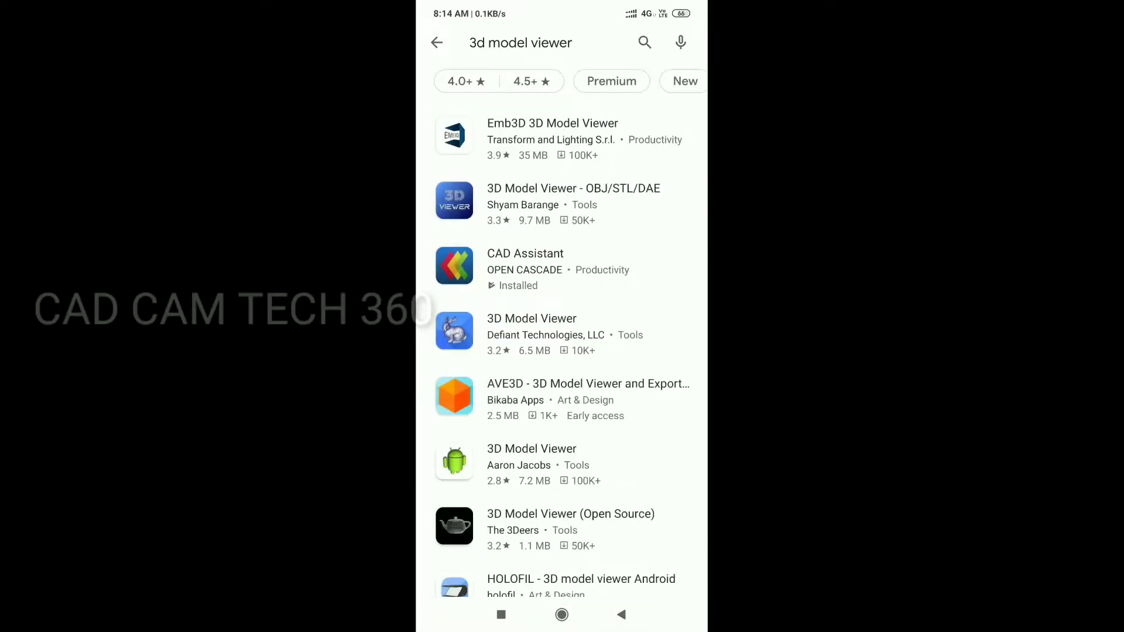
Step: Launch CAD Assistant from the home screen and open a recent assembly file
left_click(561, 614)
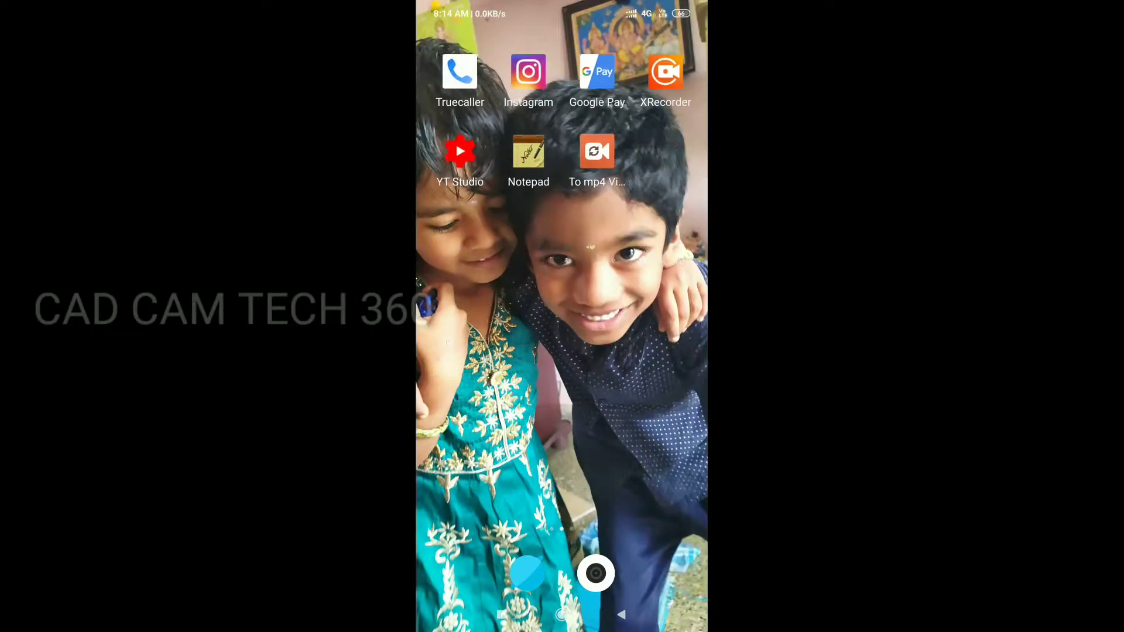
scroll("left", 3)
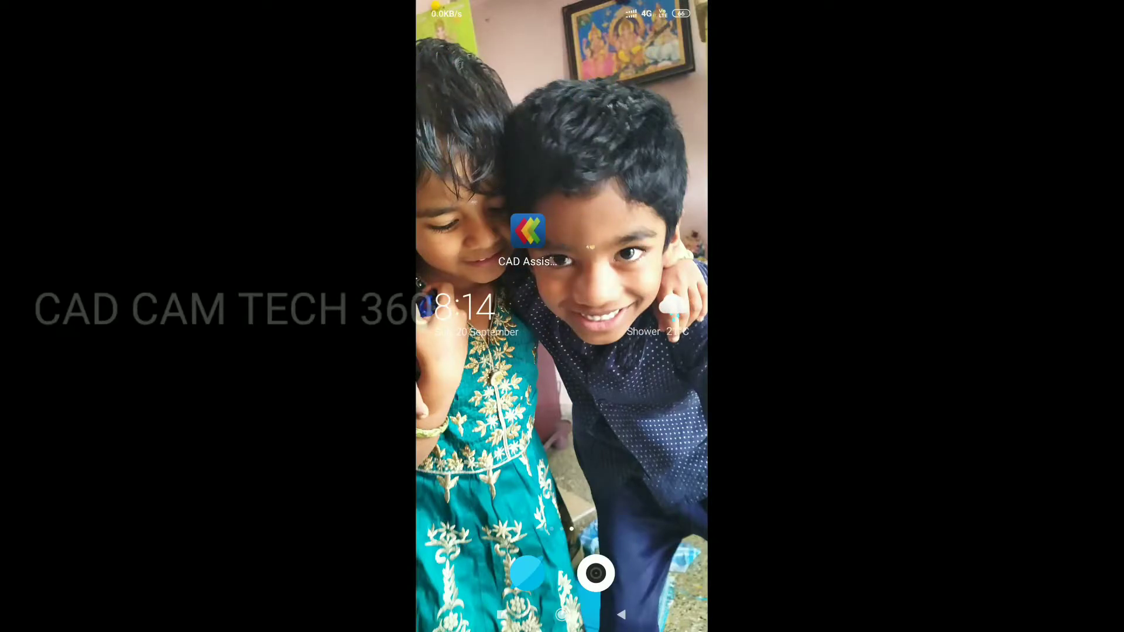
left_click(527, 231)
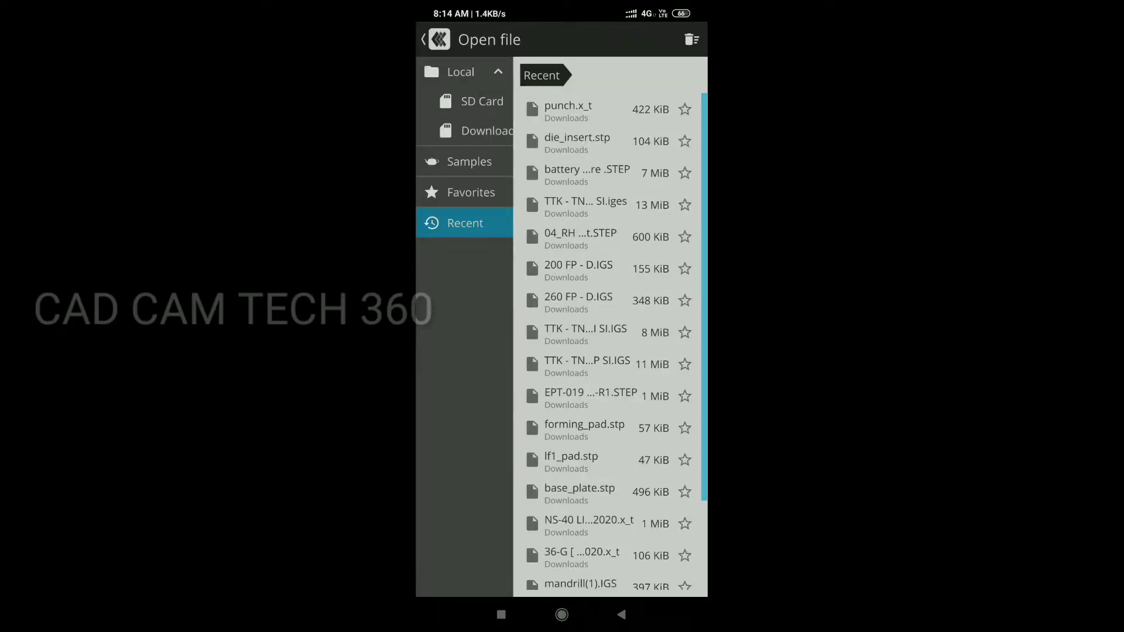
scroll("down", 3)
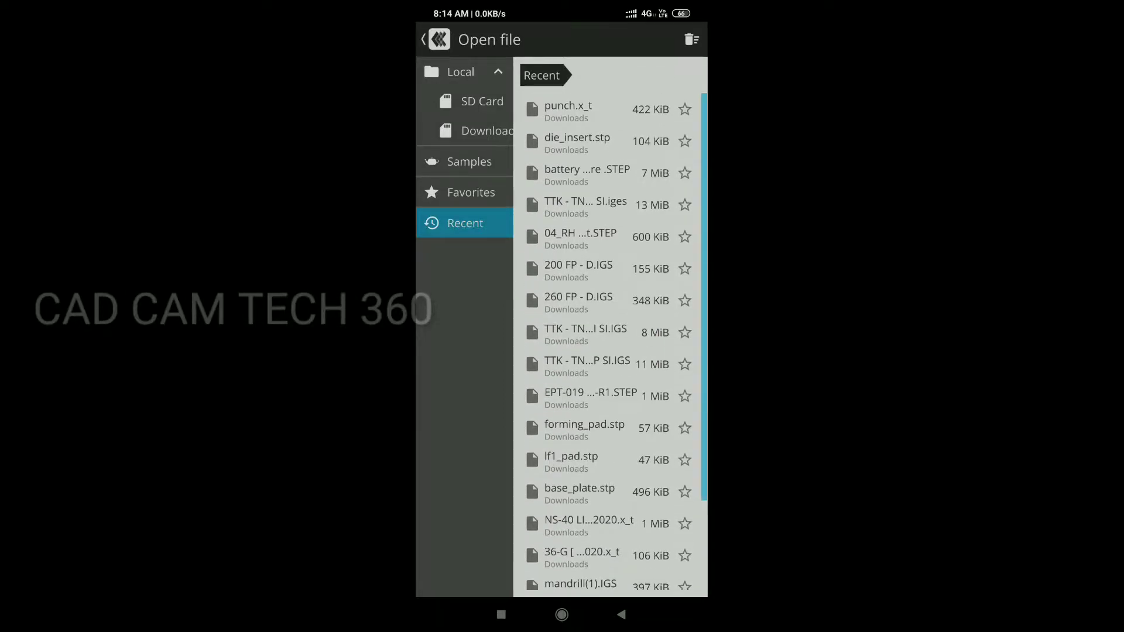
left_click(580, 493)
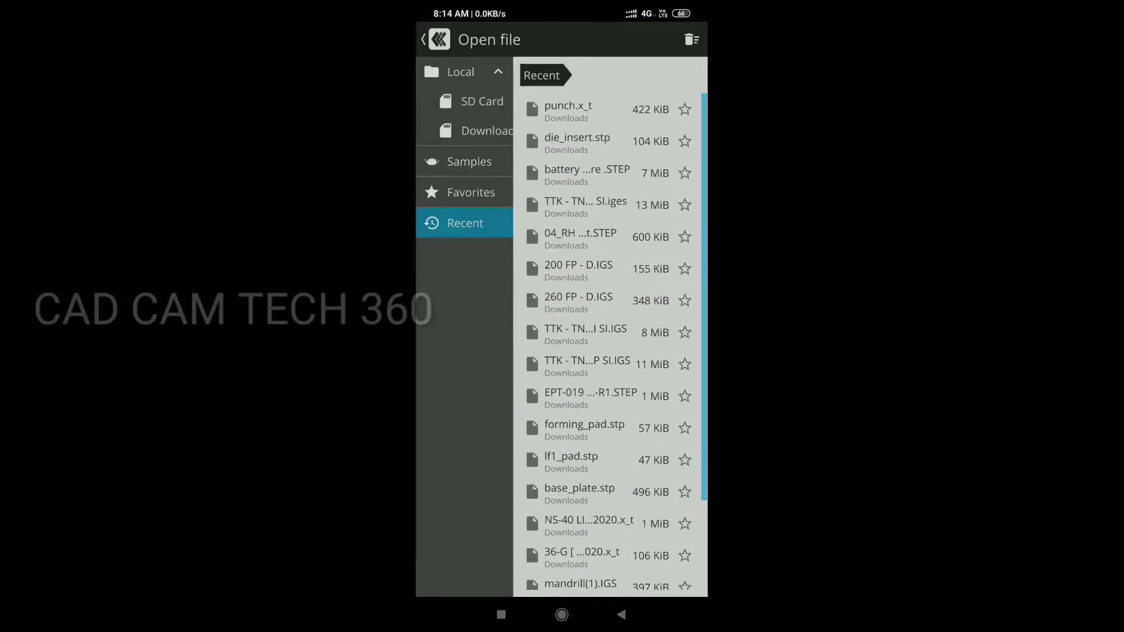
left_click(586, 173)
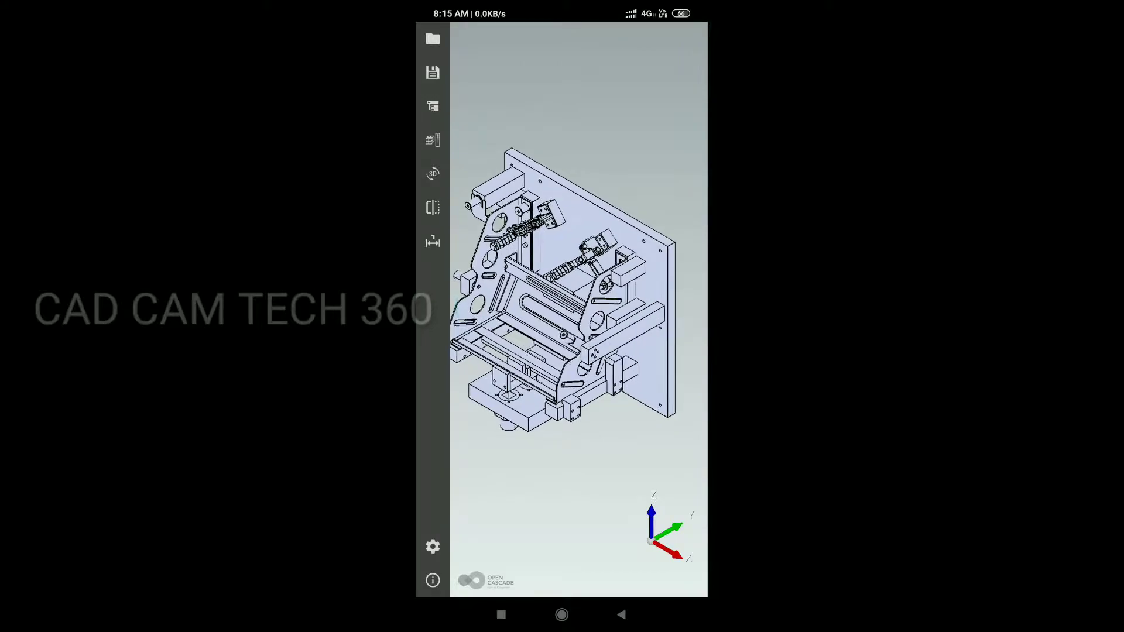
Step: Zoom into the assembly's lower clamps, slide rails and base block in landscape
scroll("up", 3)
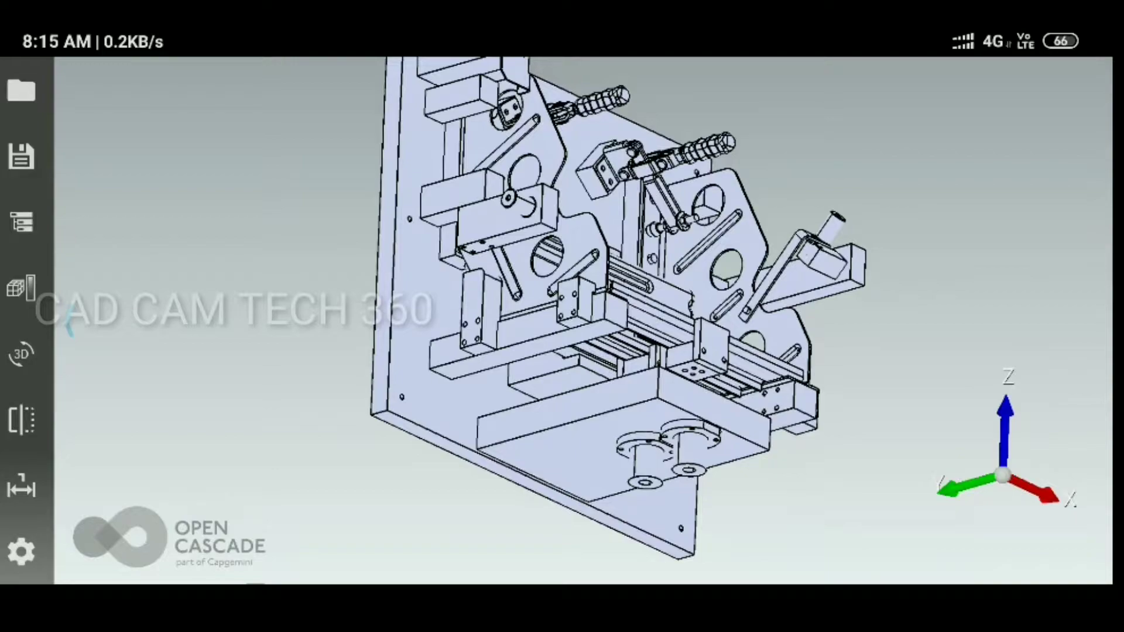
left_click(22, 353)
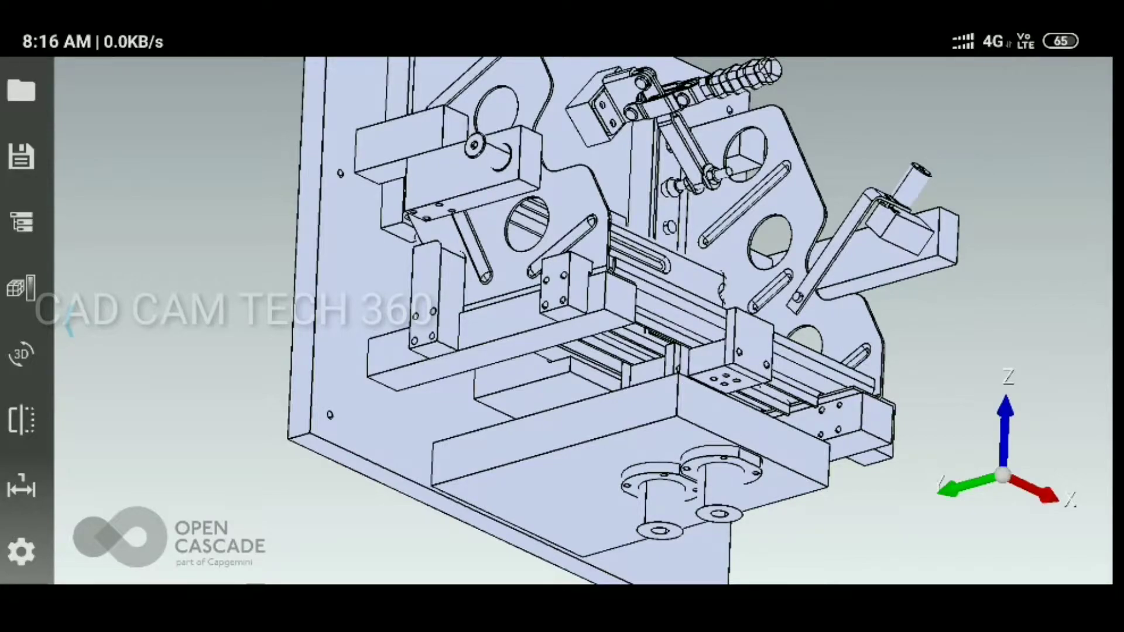
left_click(21, 551)
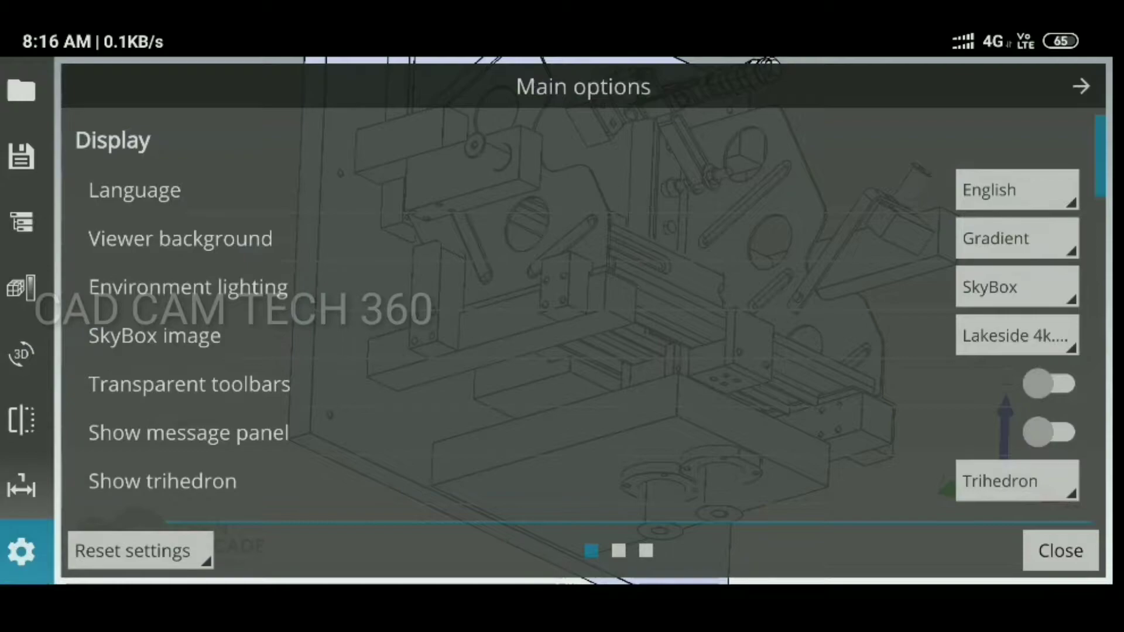
left_click(1059, 550)
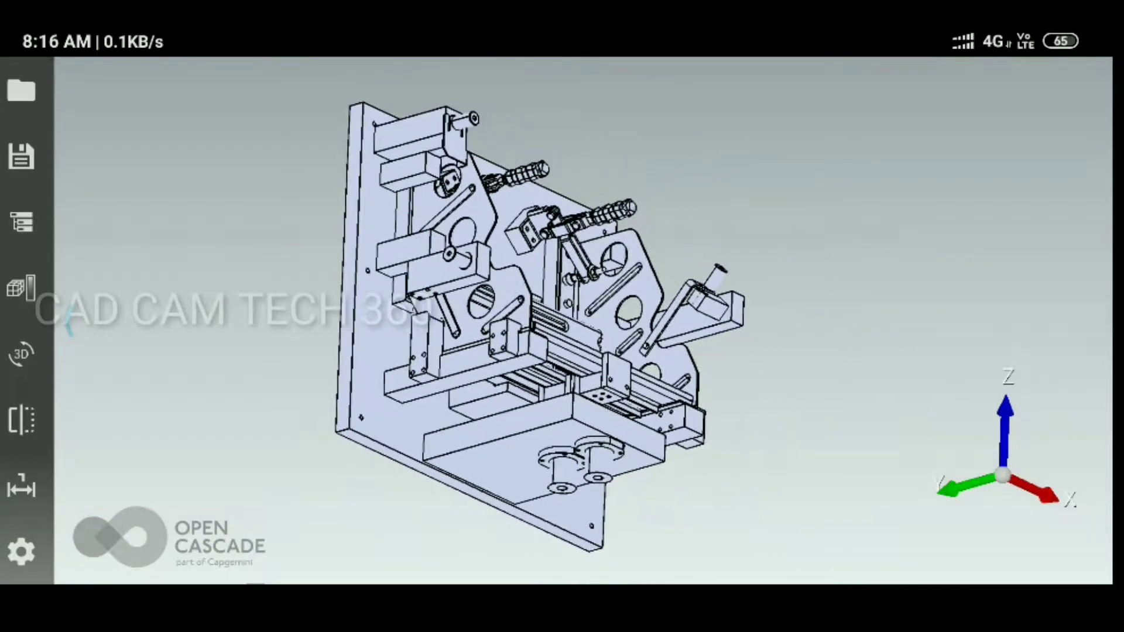
Step: Use area select, zoom and orbit to view the assembly tilted from another angle
left_click(21, 354)
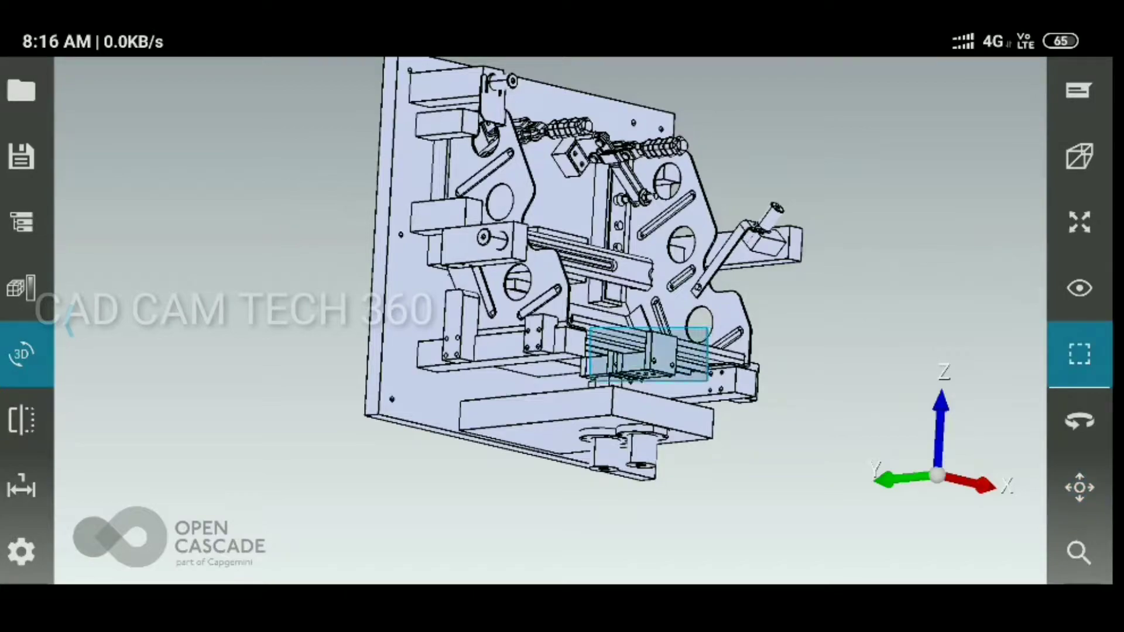
left_click(645, 355)
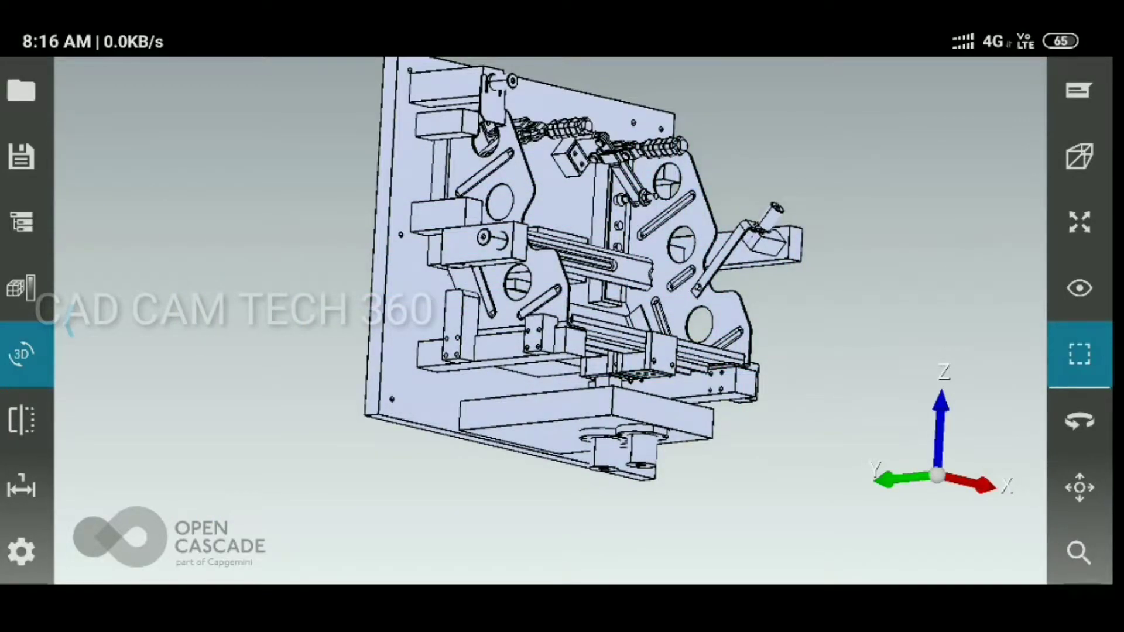
left_click(1079, 552)
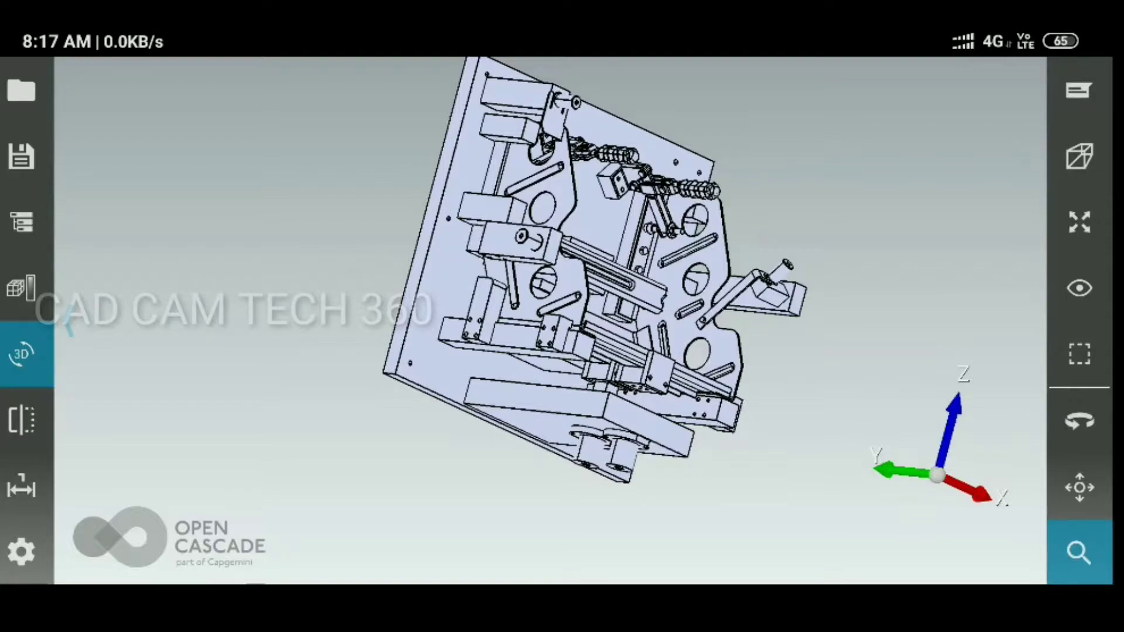
left_click(1079, 157)
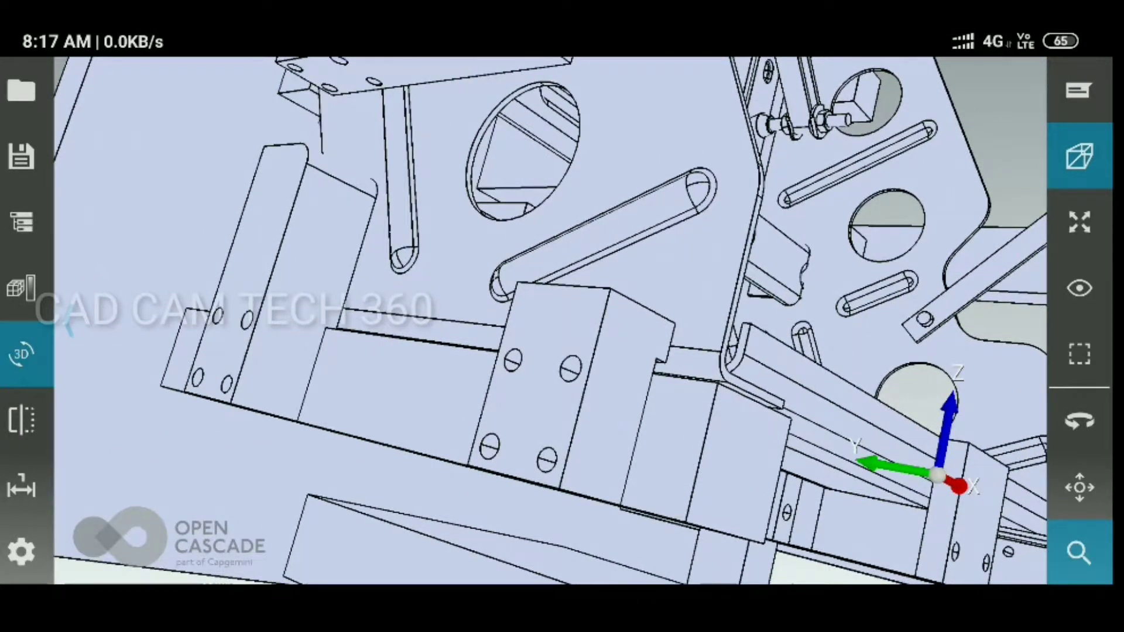
left_click(1080, 488)
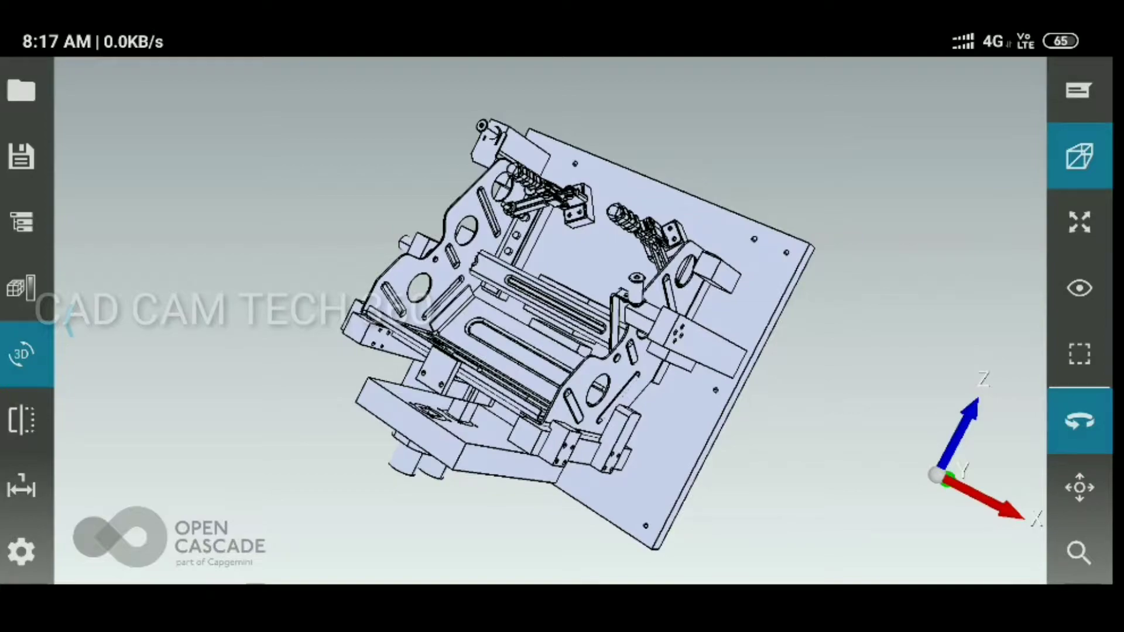
left_click(1079, 90)
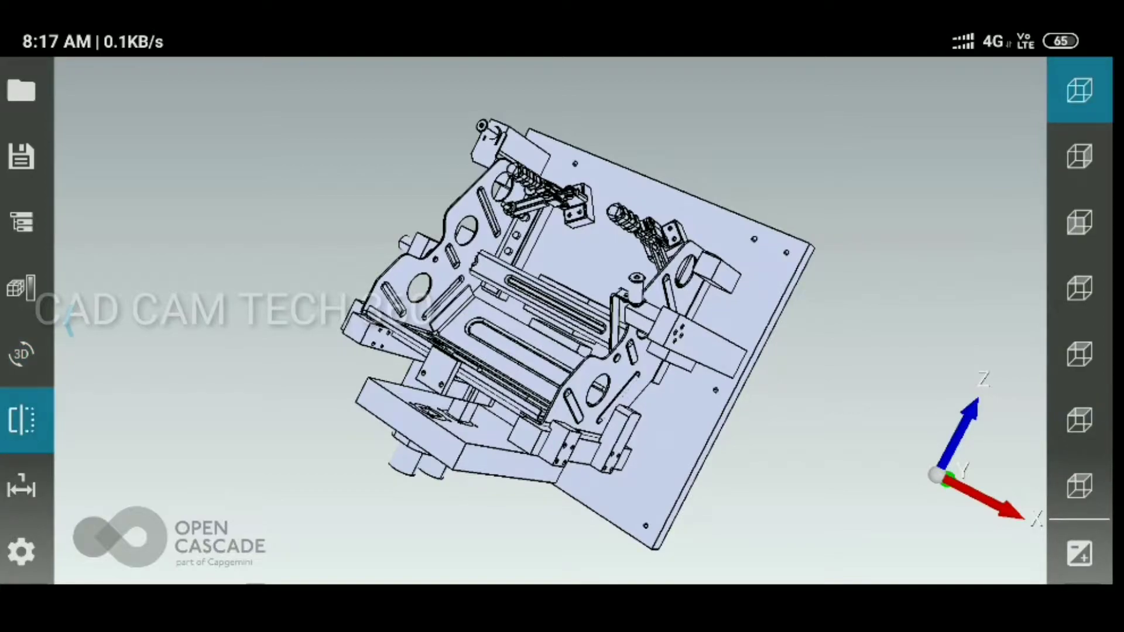
Step: Cut the assembly with a clipping plane at offset -100
left_click(1079, 222)
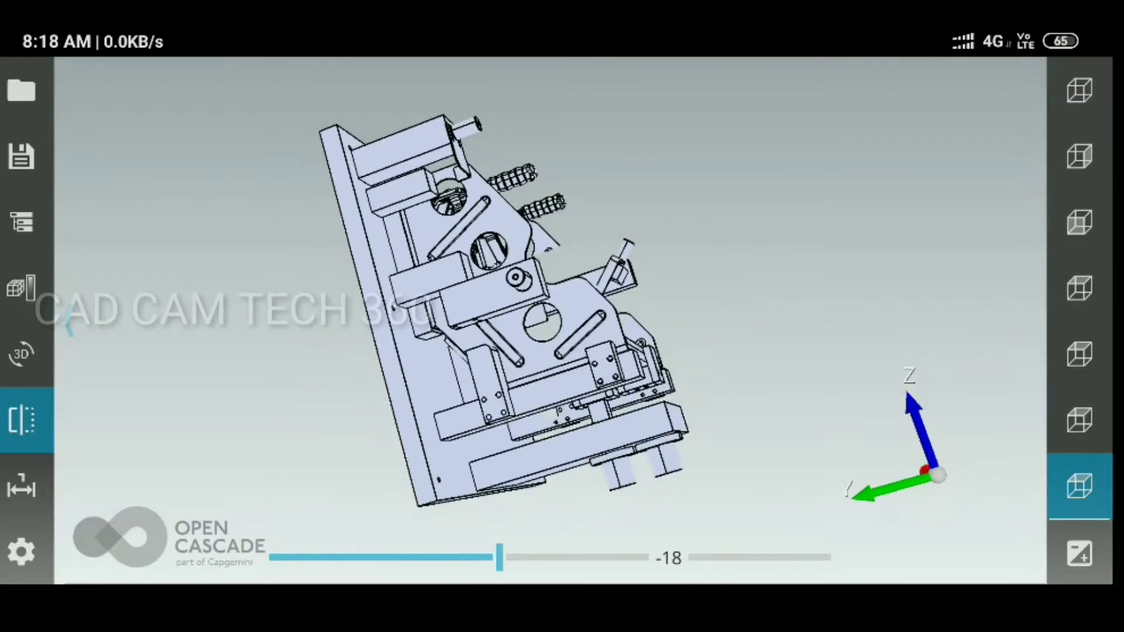
left_click(1079, 156)
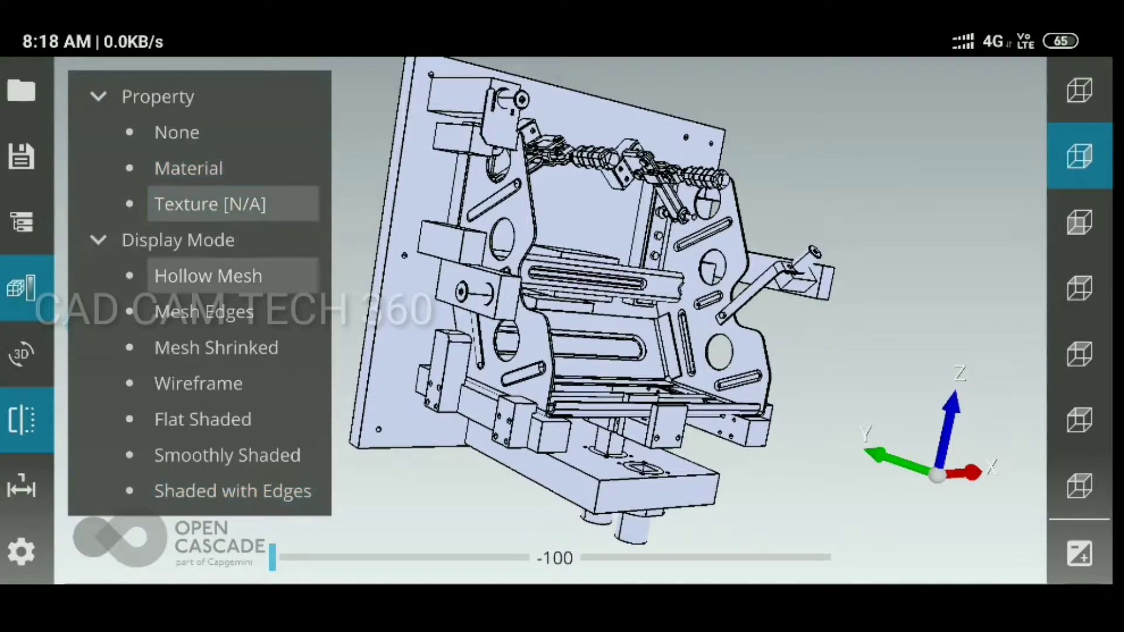
Step: Cycle through Hollow Mesh, Mesh Edges, Shrinked, Wireframe, Flat, Smooth and Material modes
left_click(207, 276)
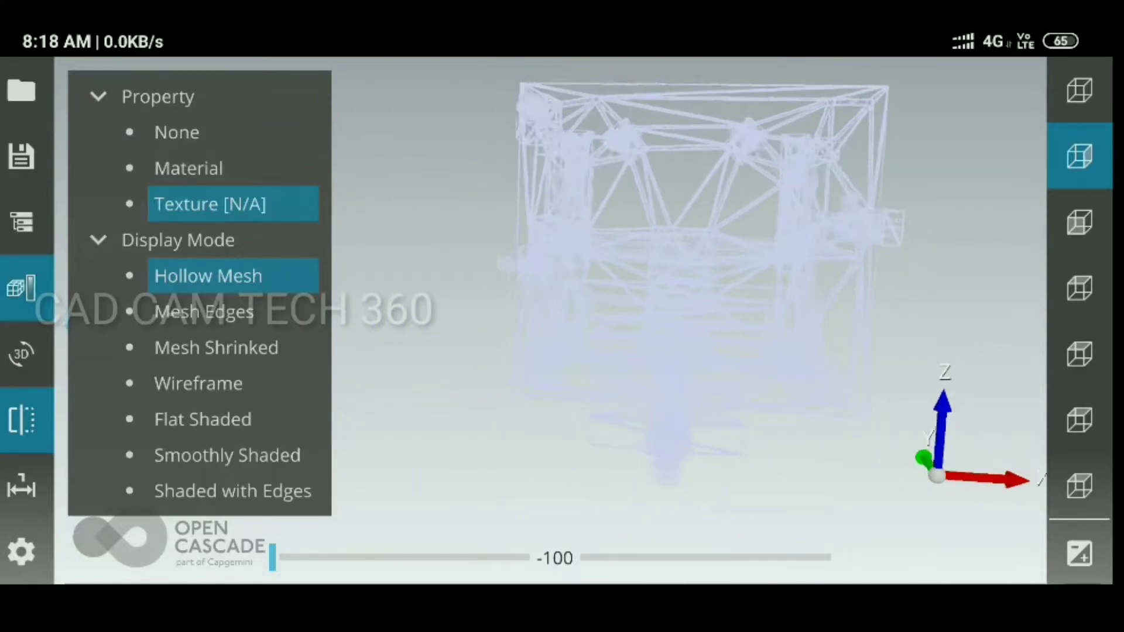
left_click(204, 310)
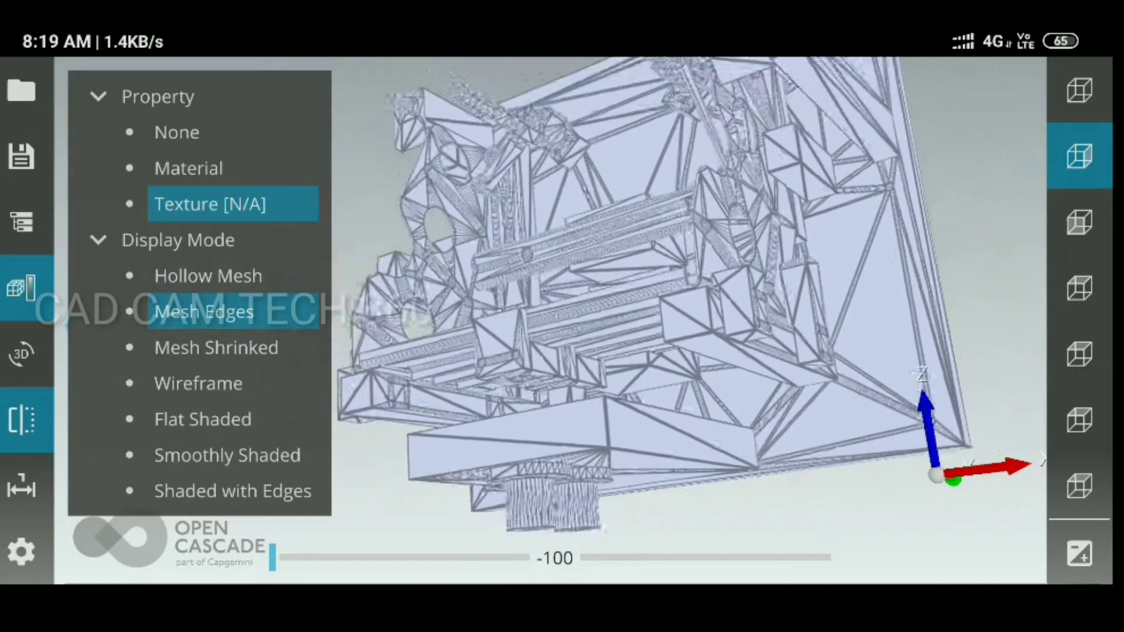
left_click(216, 347)
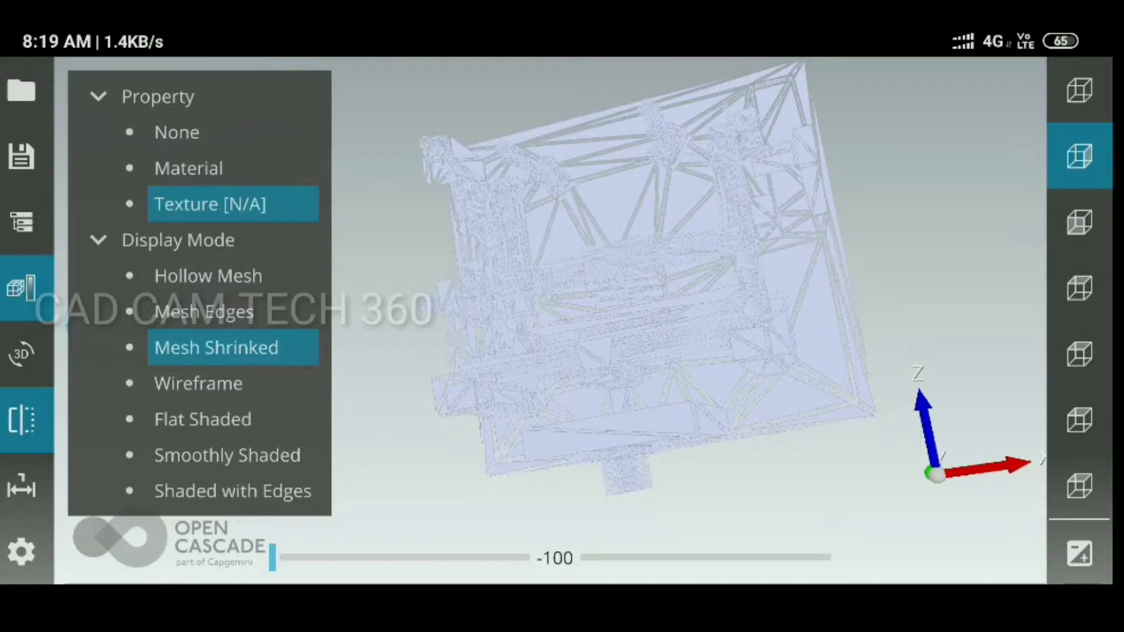
left_click(197, 384)
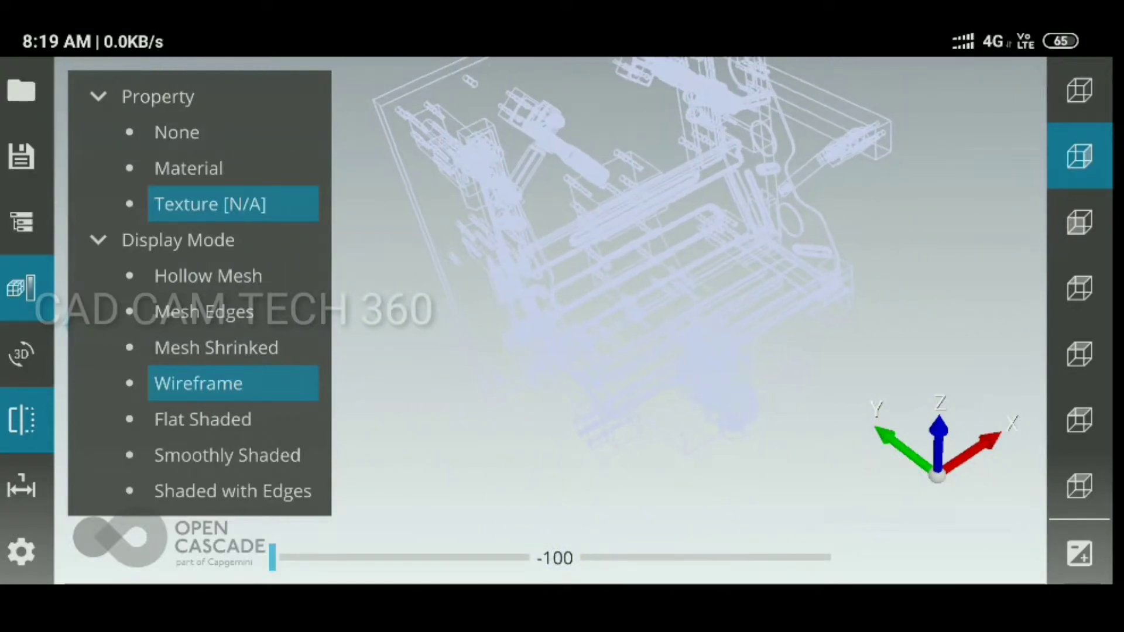
left_click(203, 420)
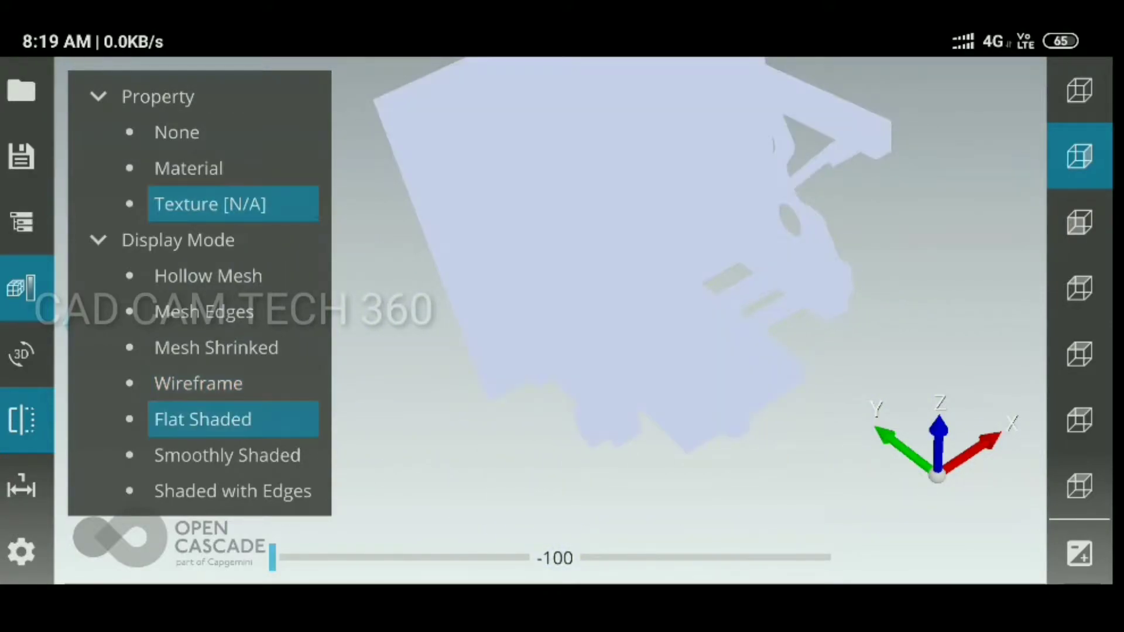
left_click(226, 454)
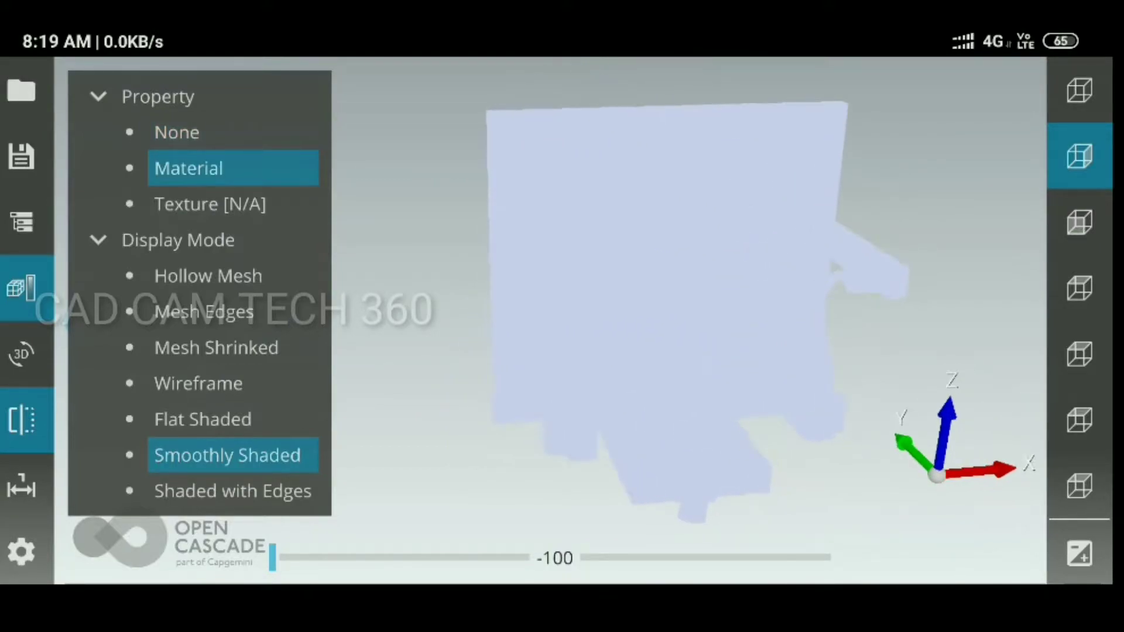
left_click(232, 490)
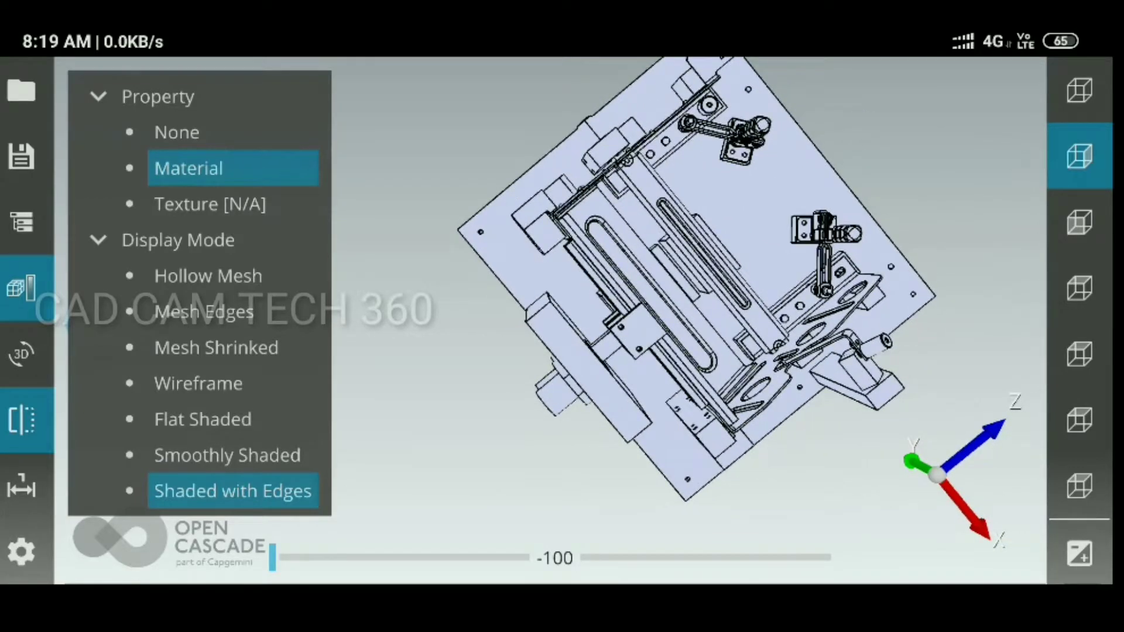
left_click(22, 221)
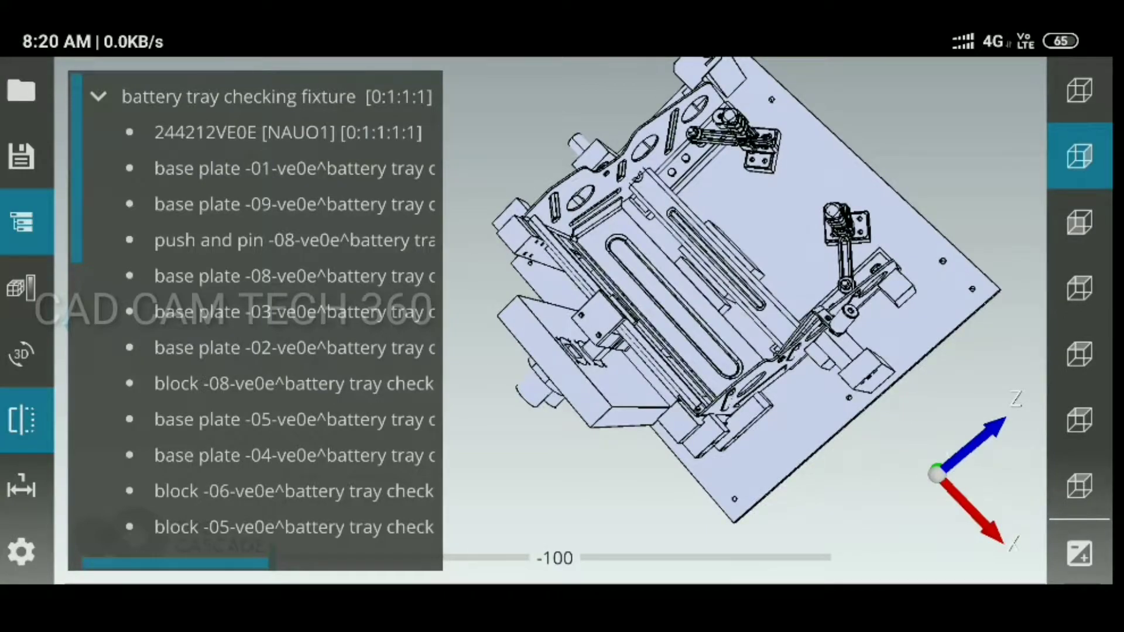
Step: Select base plates 08, 02 and 03 in the model tree, then open Visualization options
left_click(287, 168)
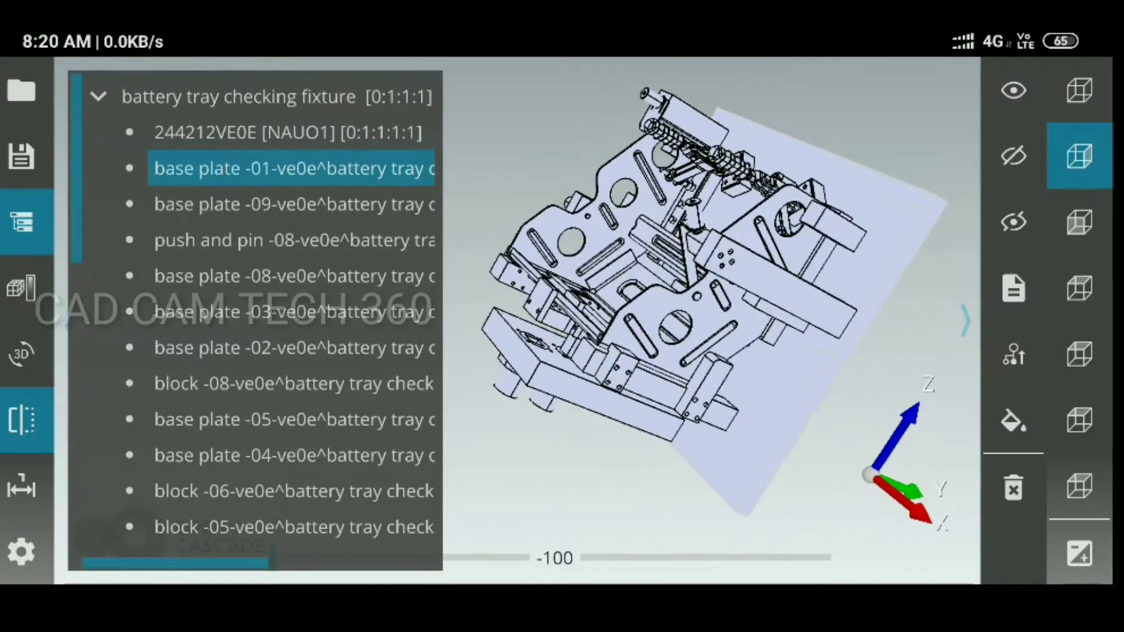
left_click(294, 240)
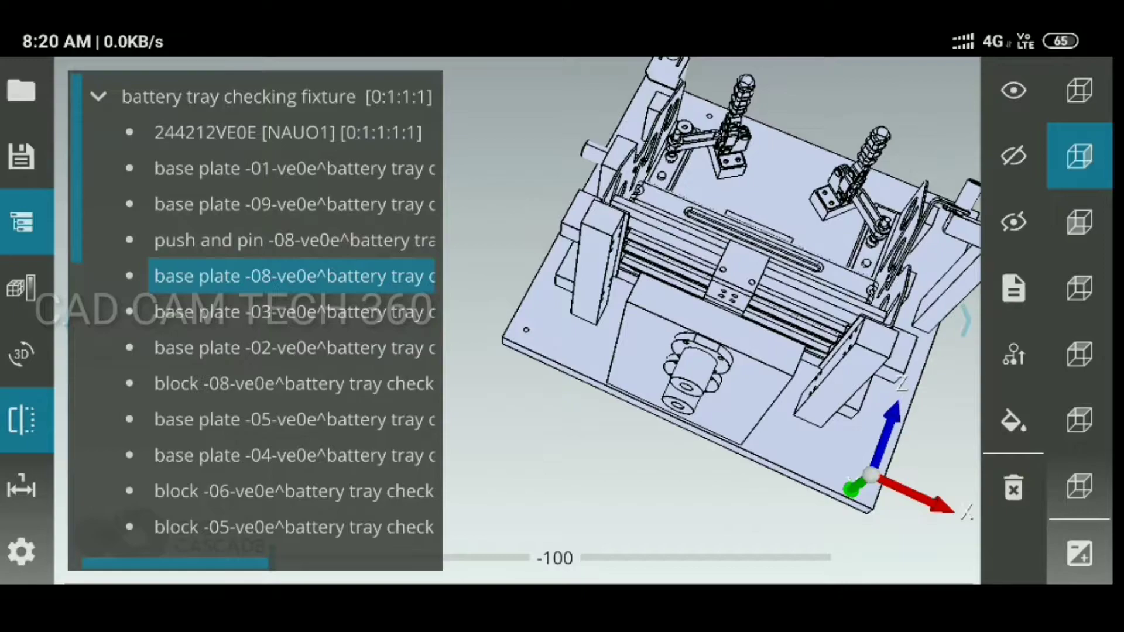
left_click(293, 348)
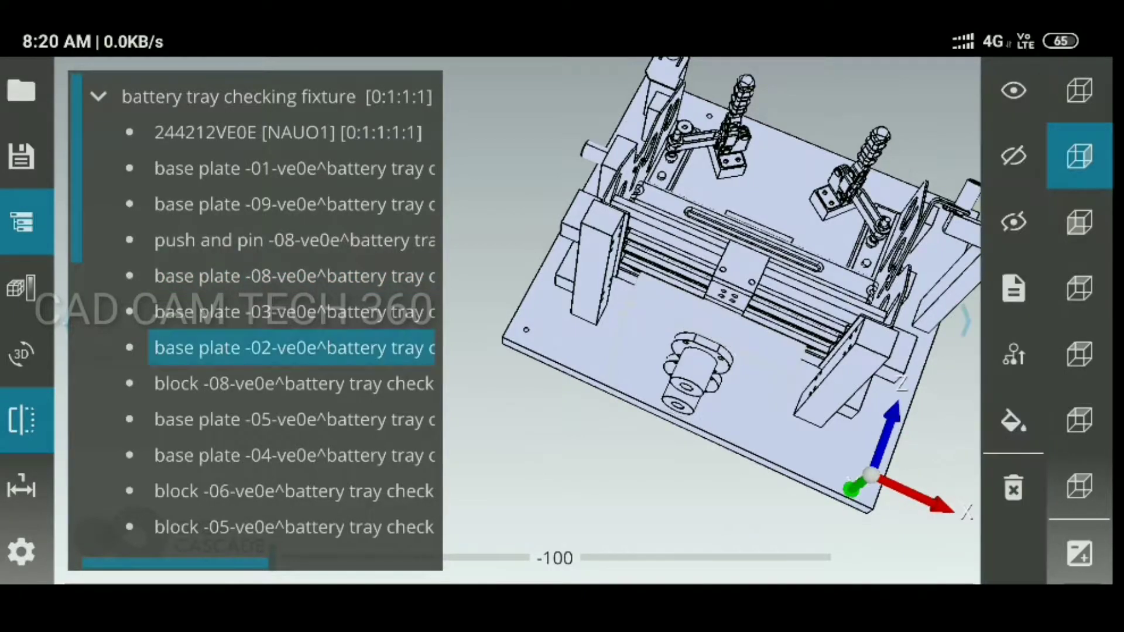
left_click(292, 312)
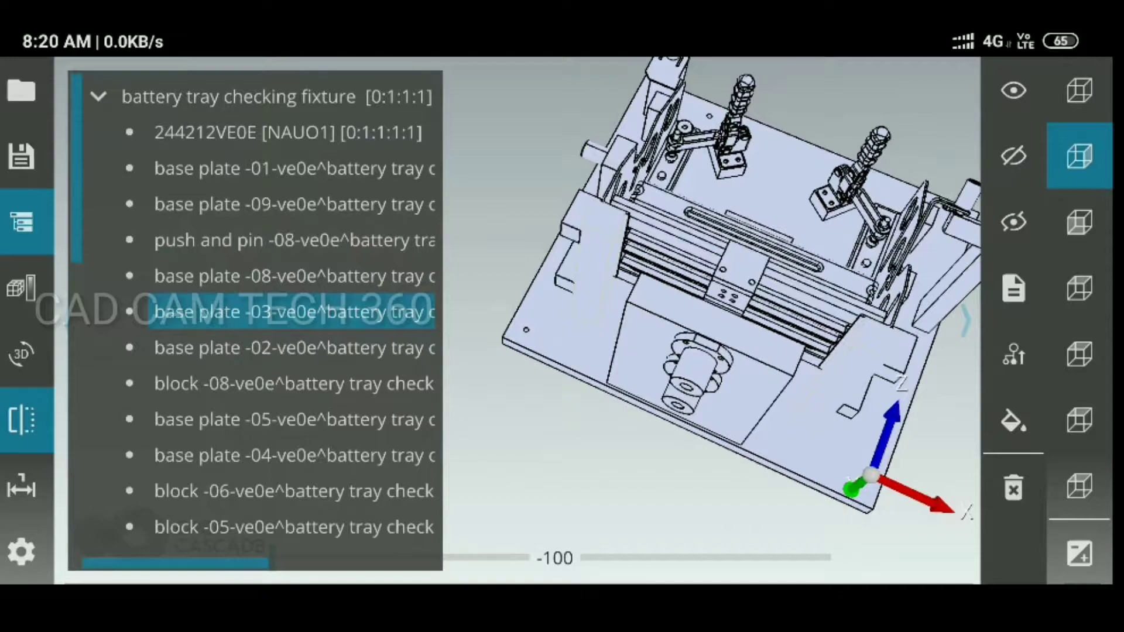
left_click(21, 550)
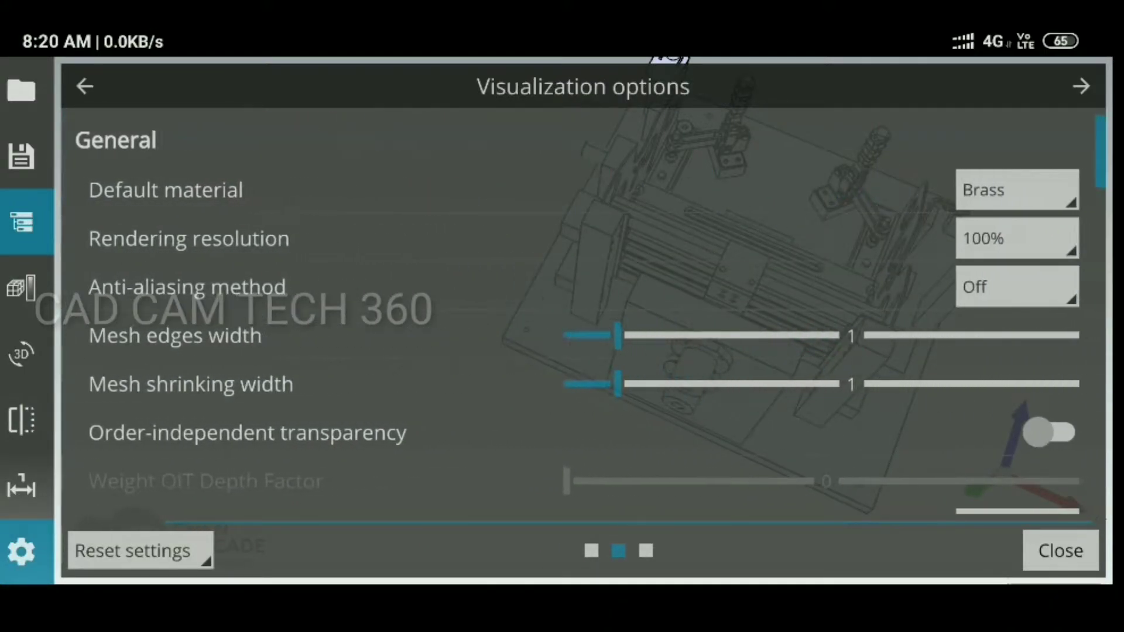
Step: Close Visualization options and hide the fixture from the viewport
left_click(1015, 189)
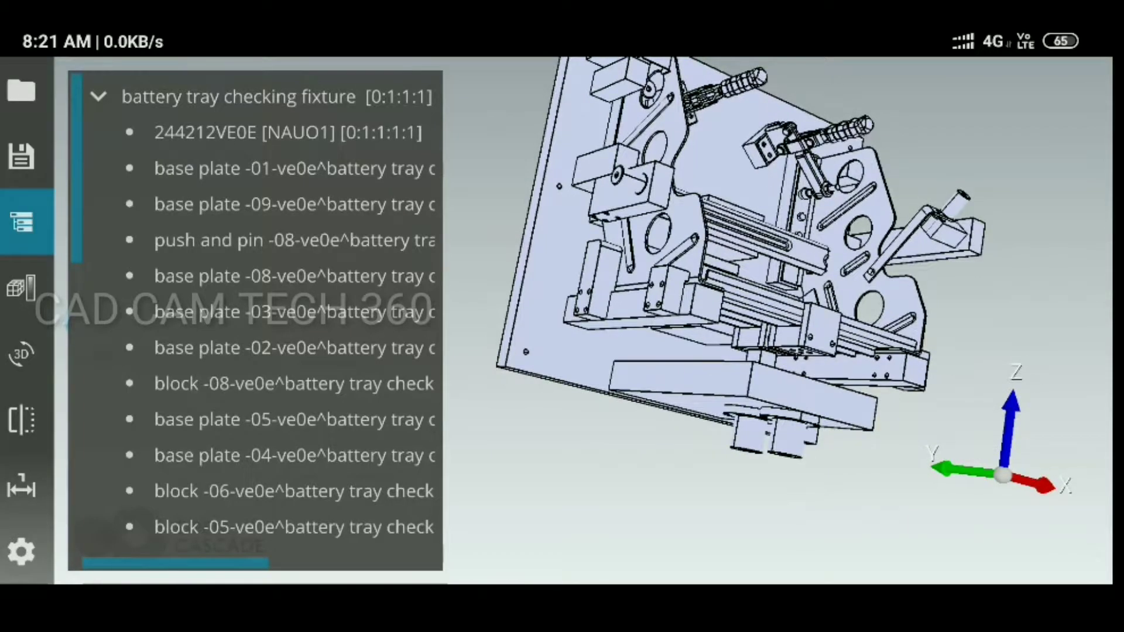
left_click(293, 347)
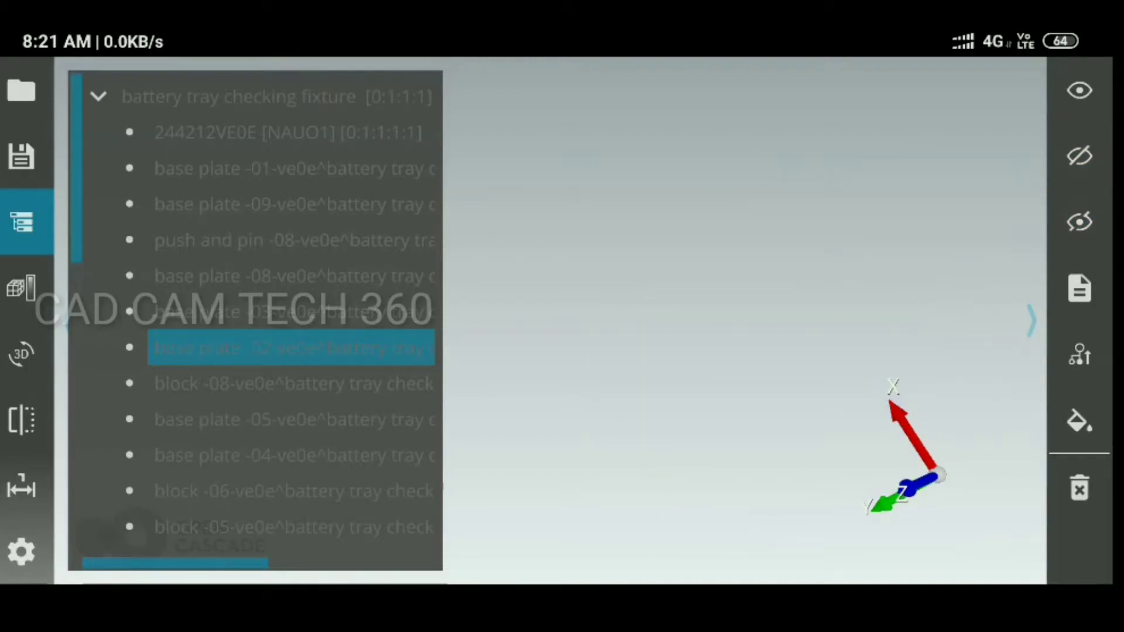
Step: Redisplay the fixture, select base plate 05 and bring up its colour fill palette
left_click(291, 347)
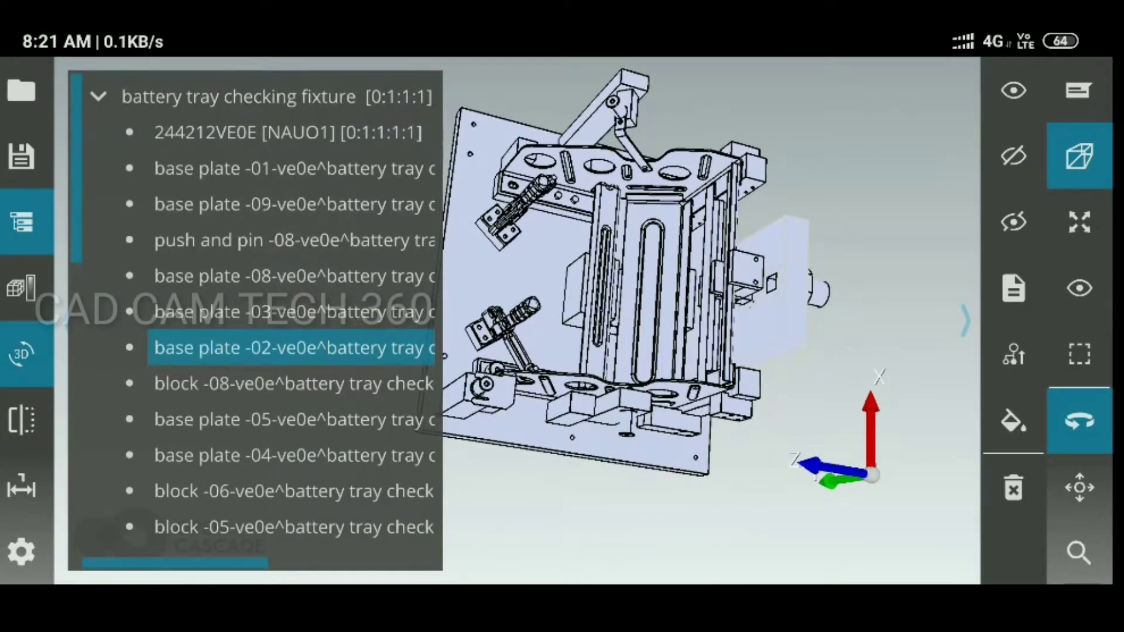
left_click(294, 419)
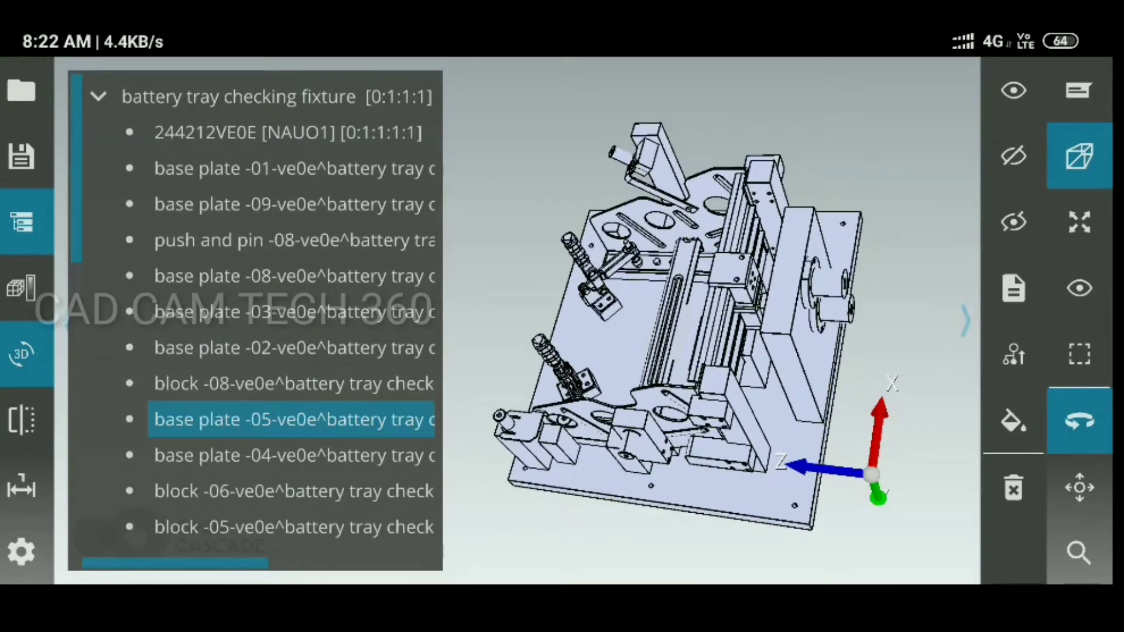
left_click(1013, 421)
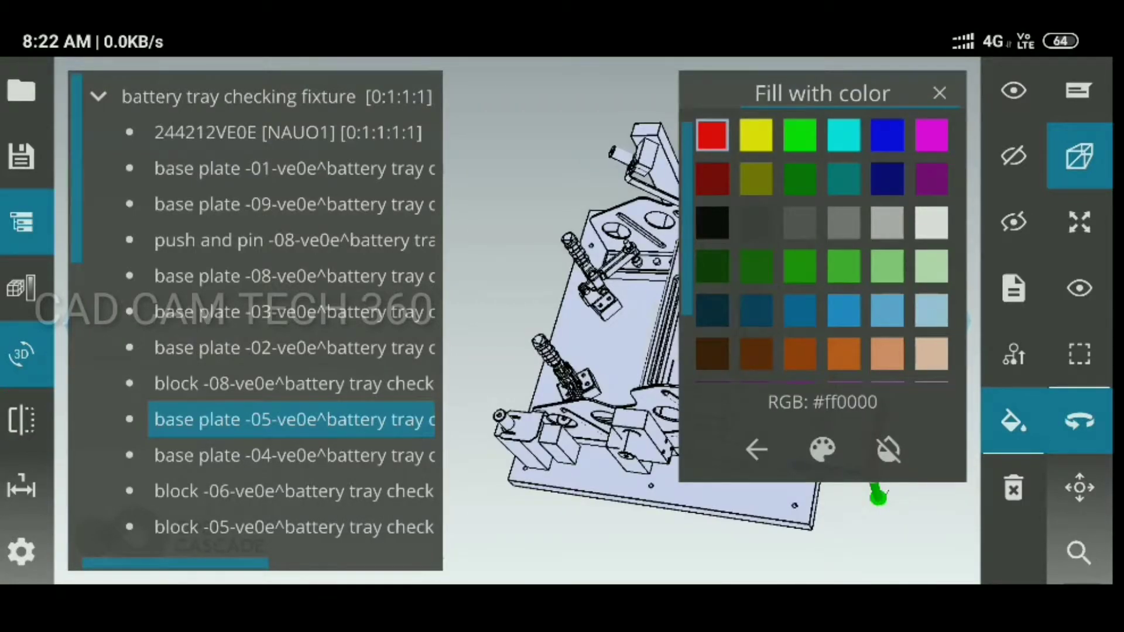
Step: Fill base plate 05 with magenta, check the Material manager, and hide the parts list
left_click(932, 134)
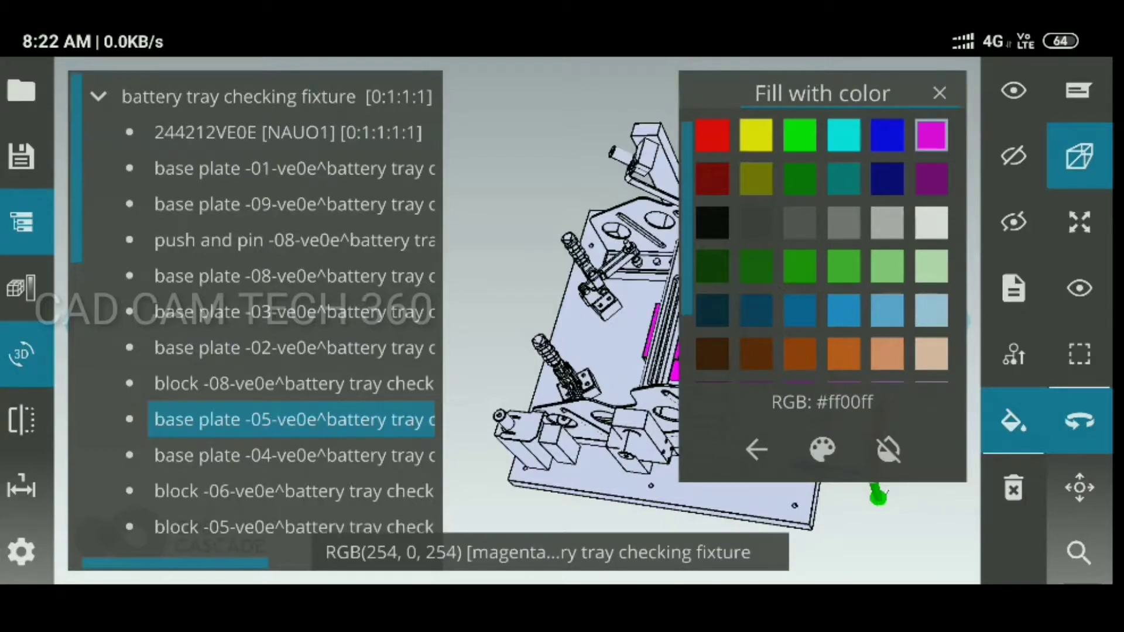
left_click(888, 451)
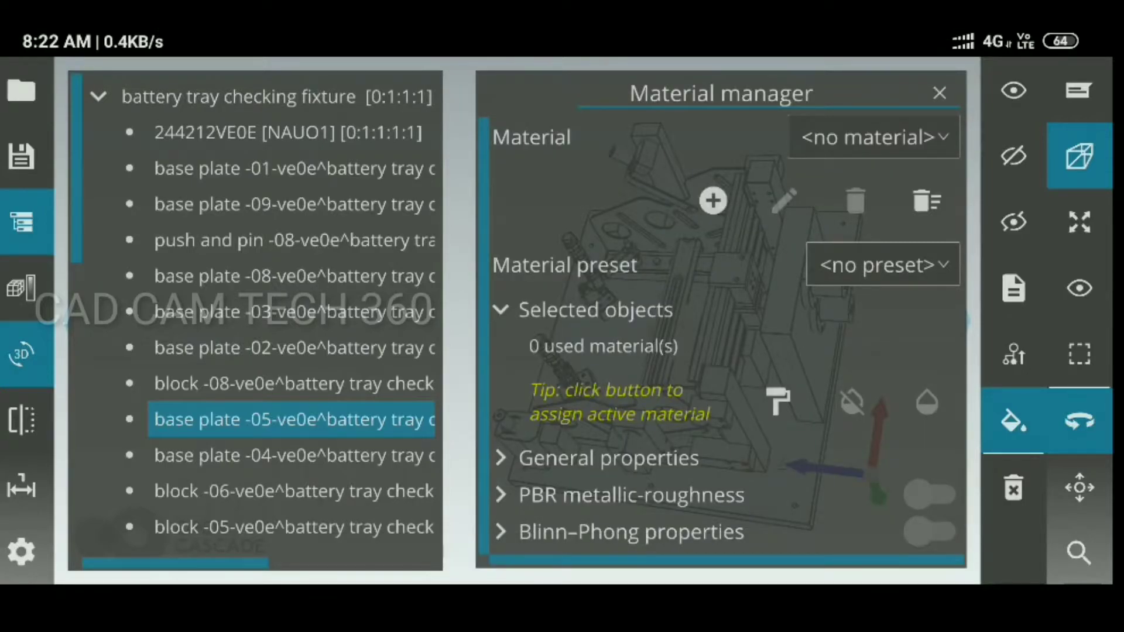
left_click(939, 93)
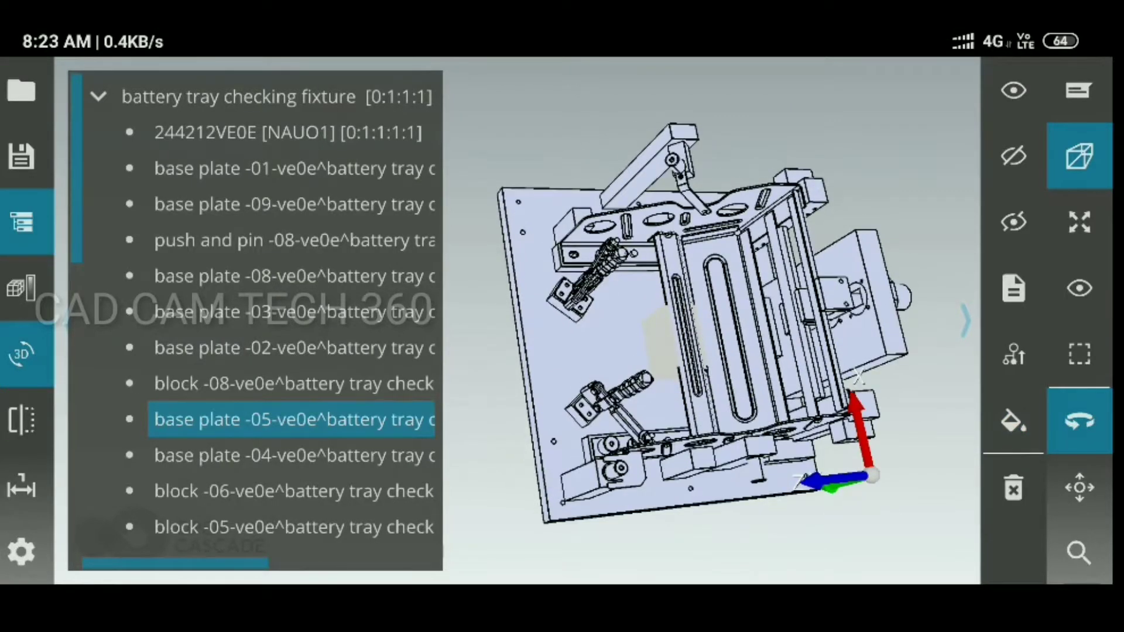
scroll("up", 3)
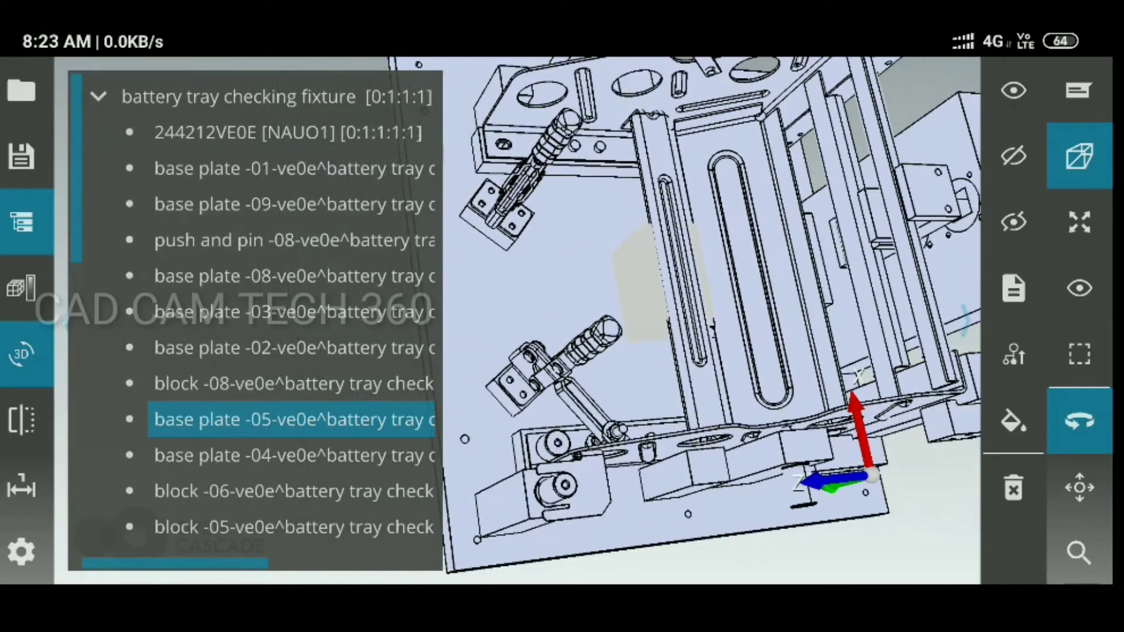
left_click(293, 491)
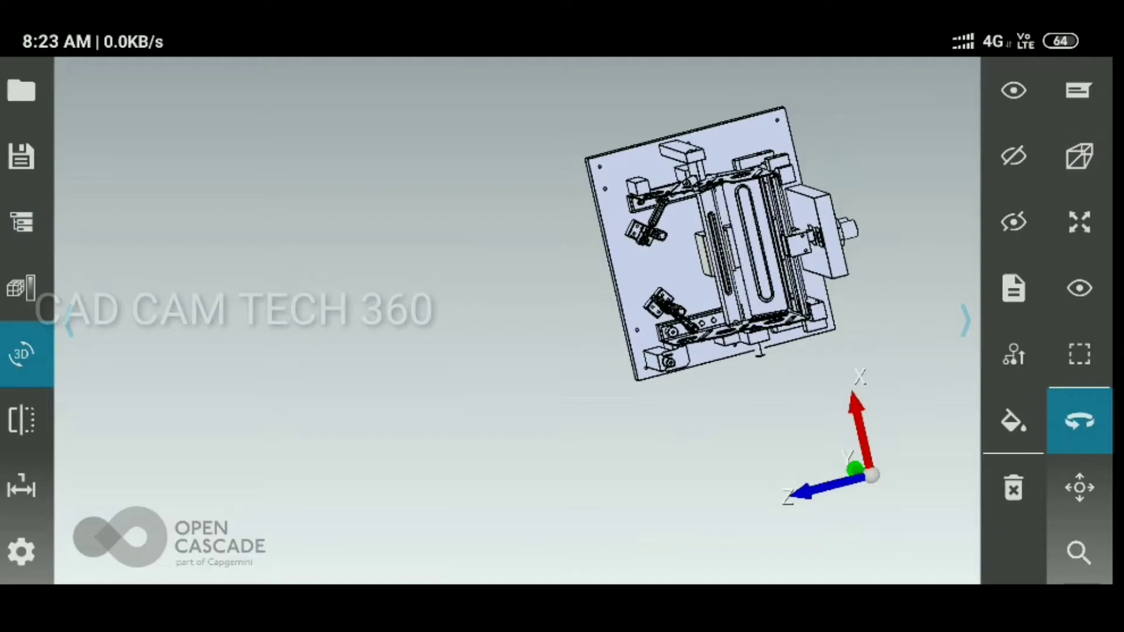
left_click(22, 89)
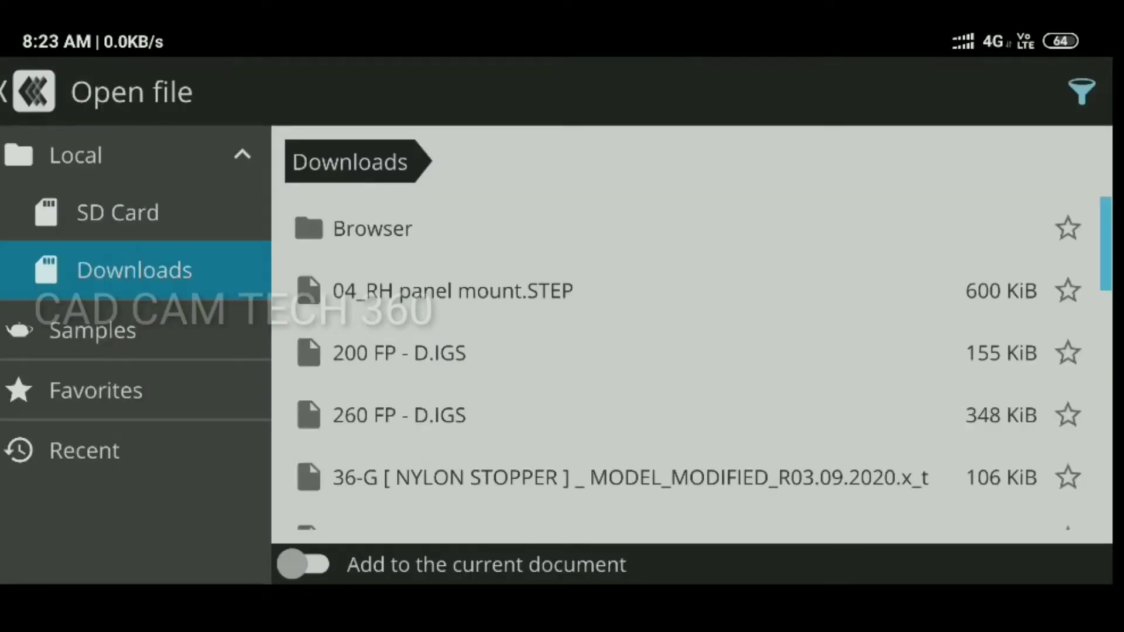
Step: Open a .stp part from Downloads and try Measure Distance on it
scroll("down", 3)
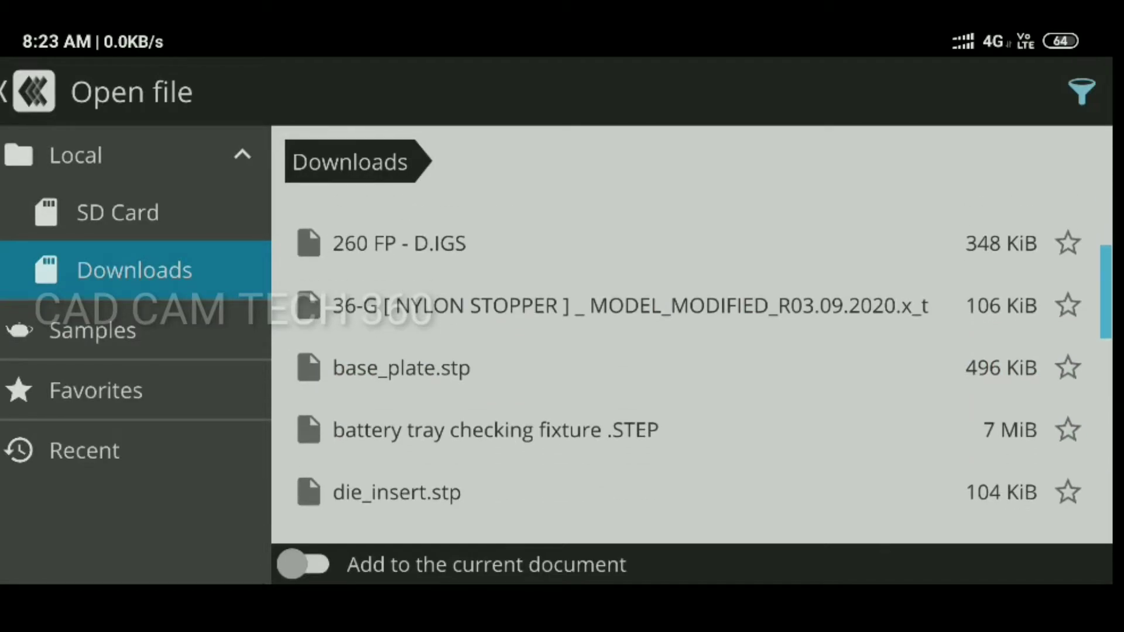
left_click(396, 492)
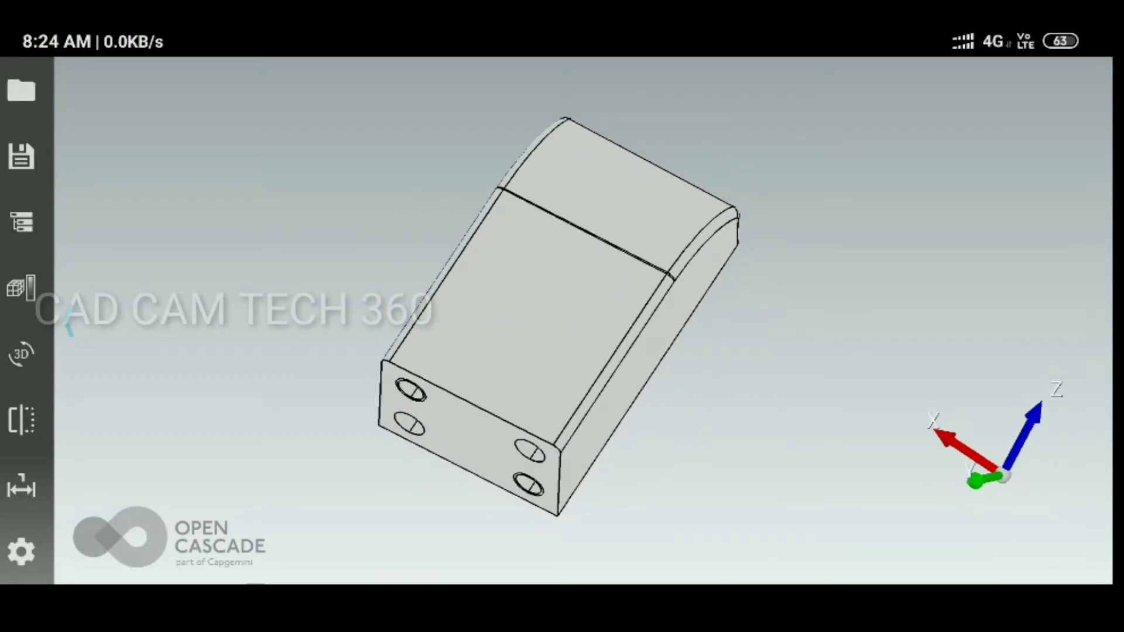
left_click(22, 485)
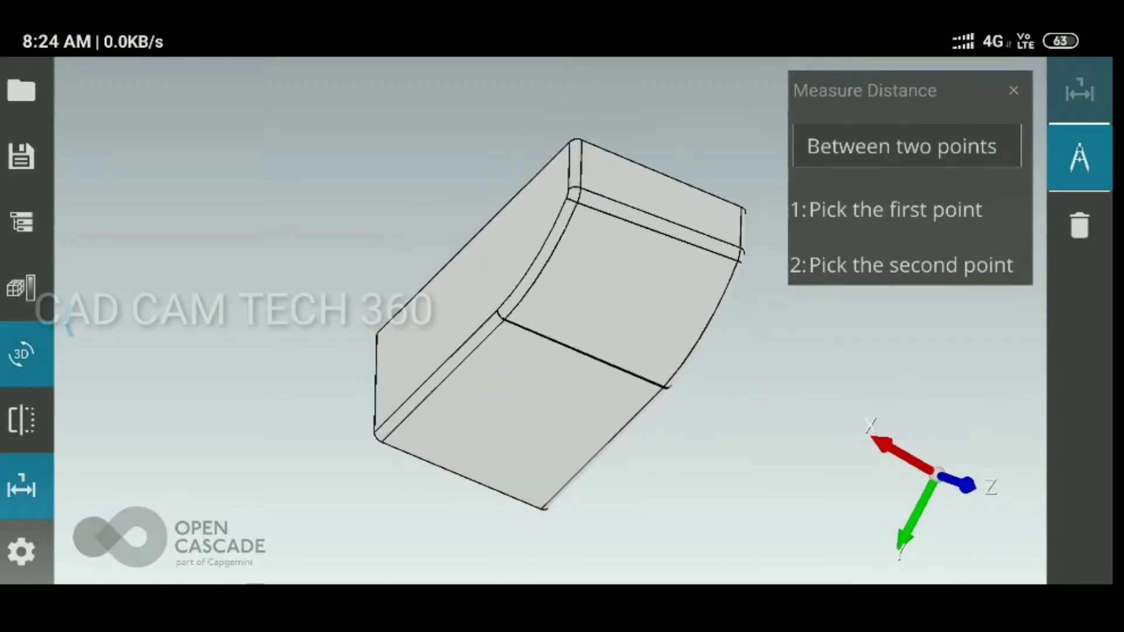
left_click(1012, 89)
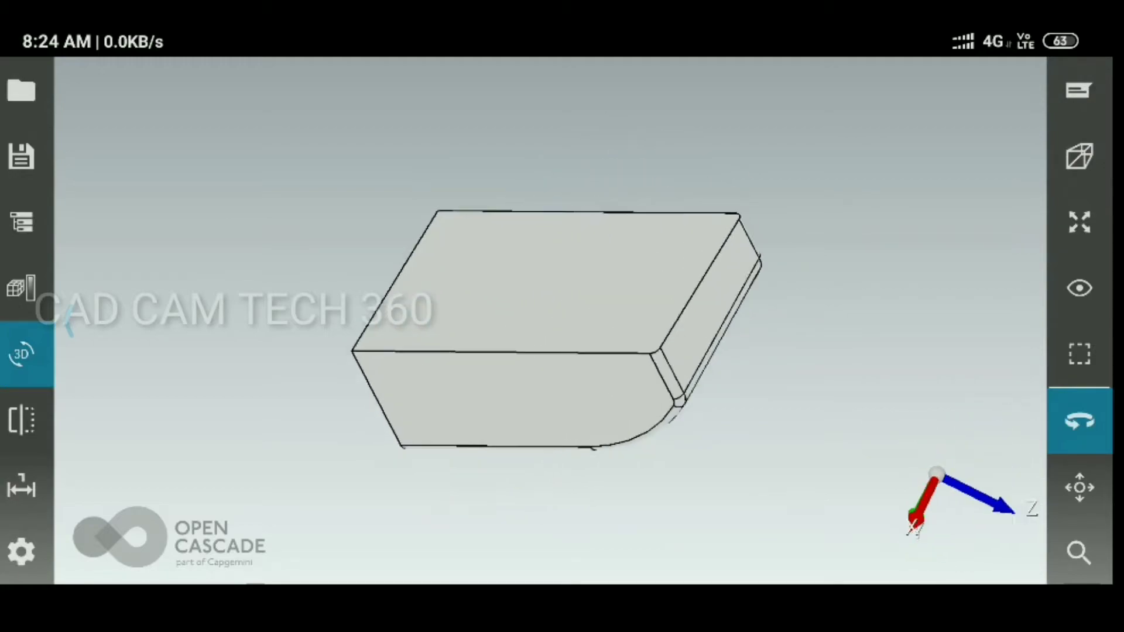
left_click(21, 89)
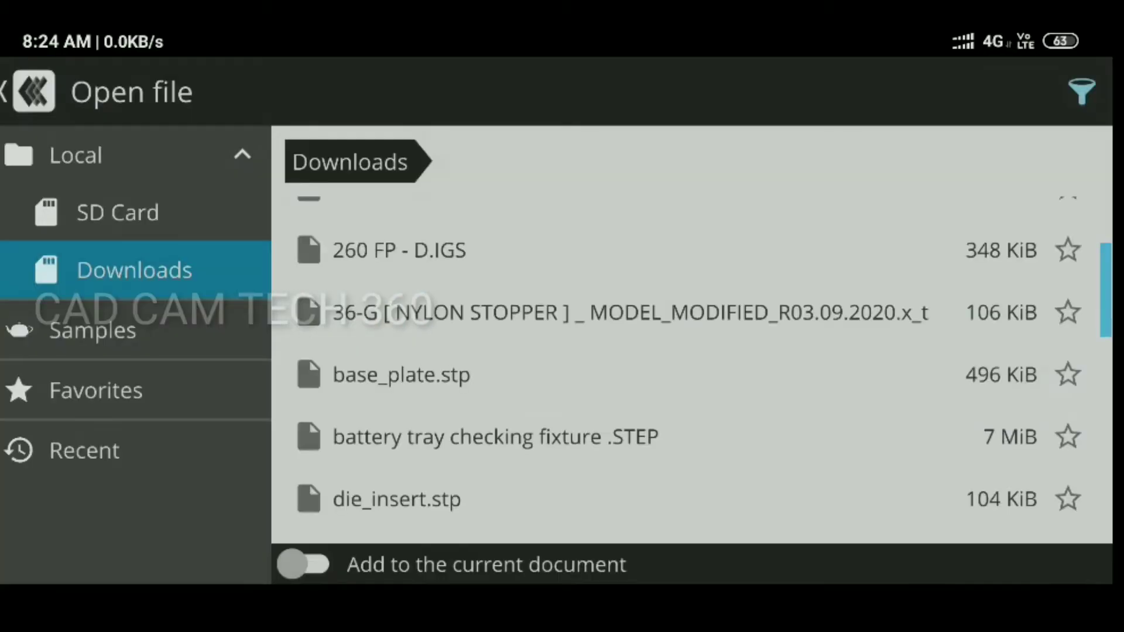
Step: Open another slotted bar .stp from Downloads, zoom out to see it, then show Main options
scroll("down", 3)
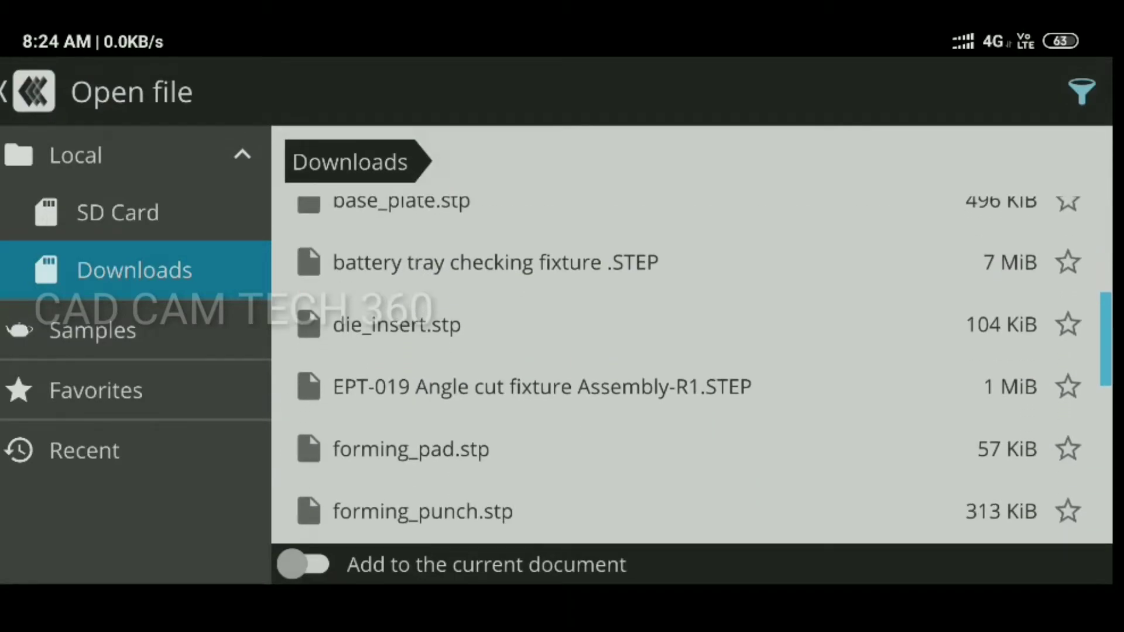
left_click(411, 449)
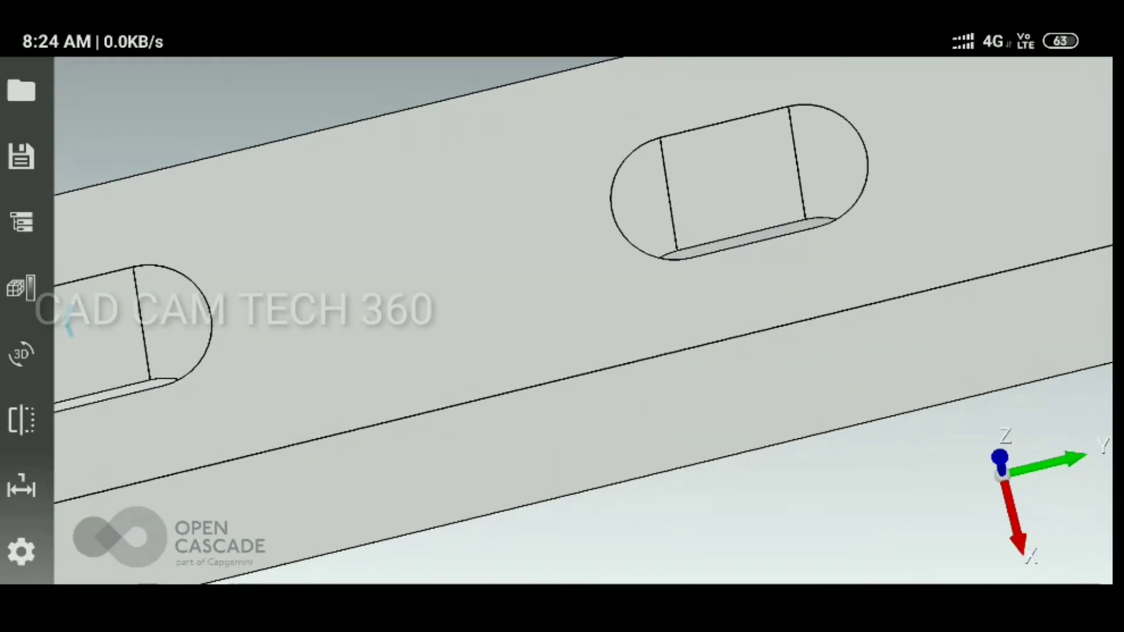
left_click_drag(574, 287, 430, 358)
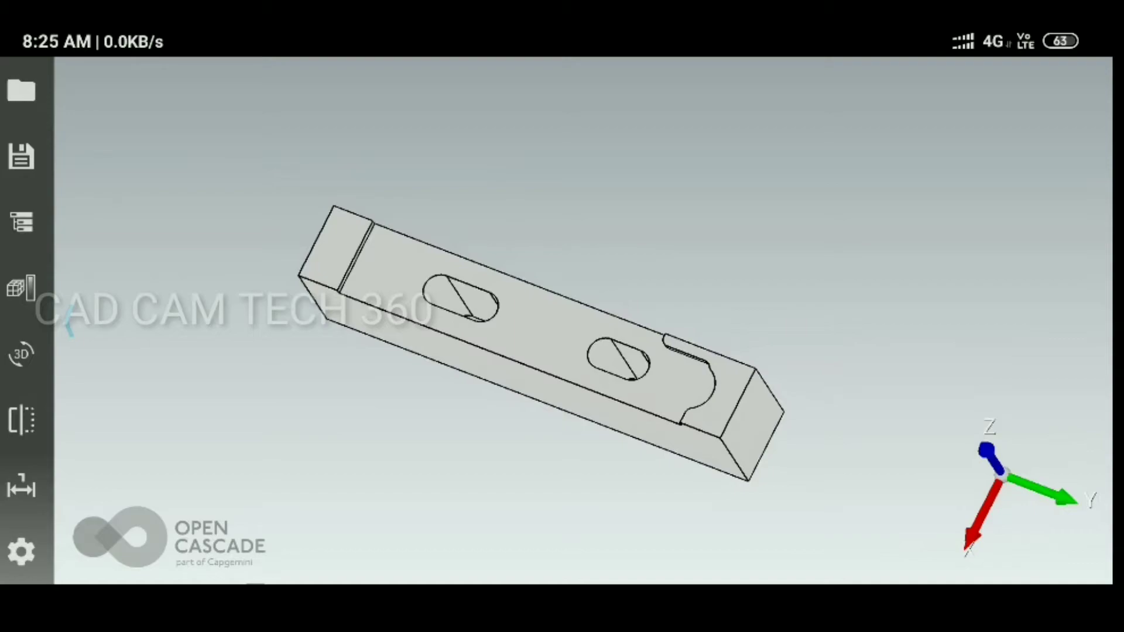
left_click(21, 550)
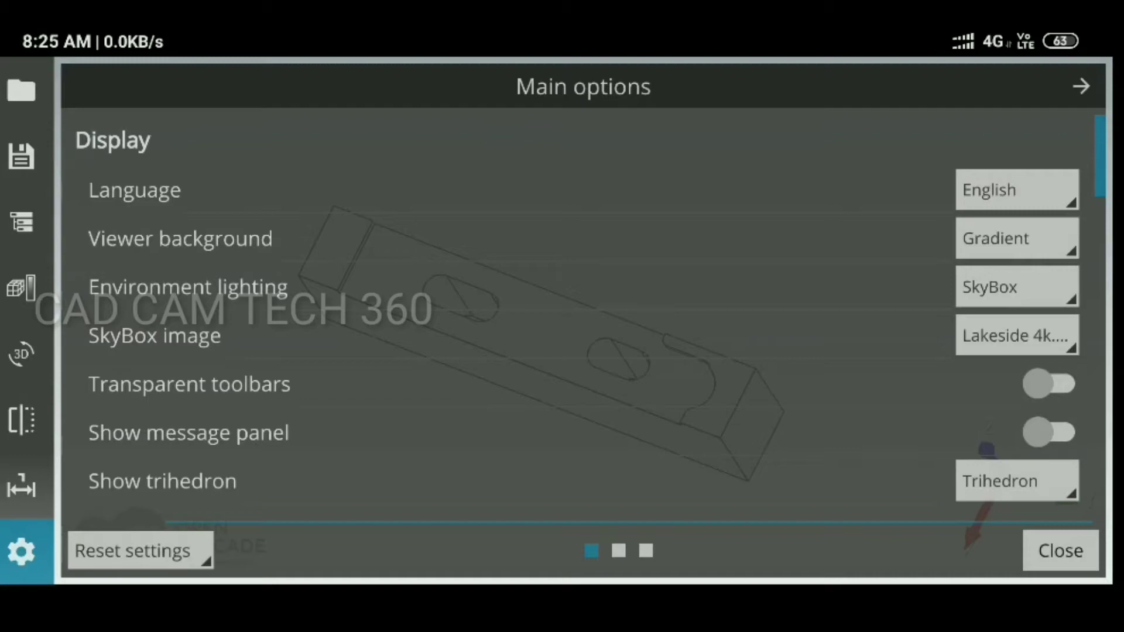
left_click(1015, 238)
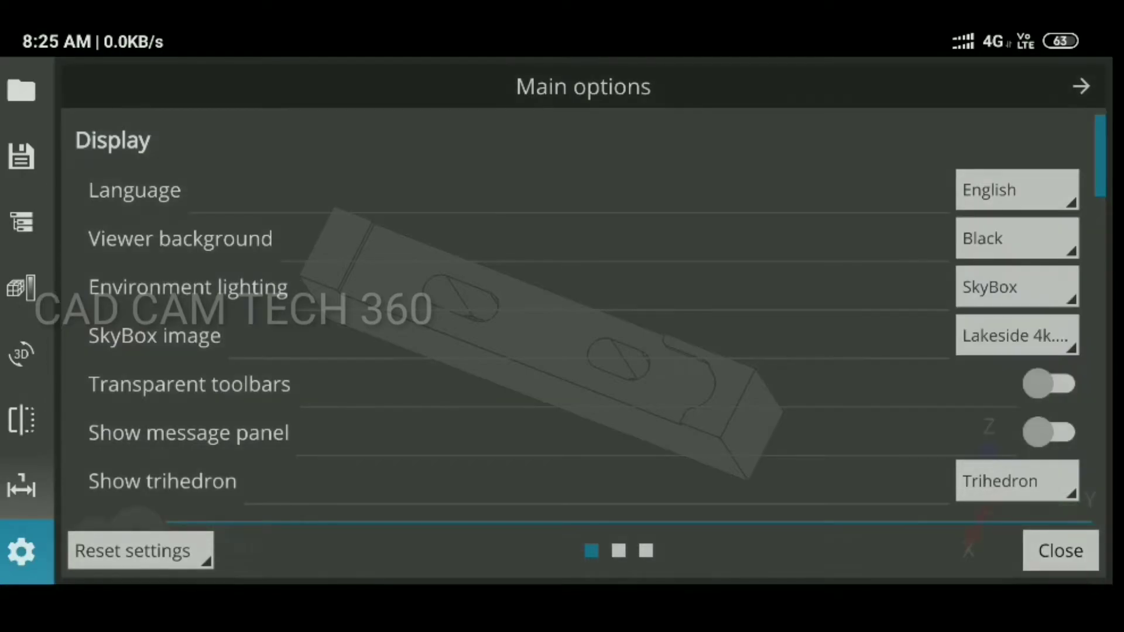
left_click(1060, 550)
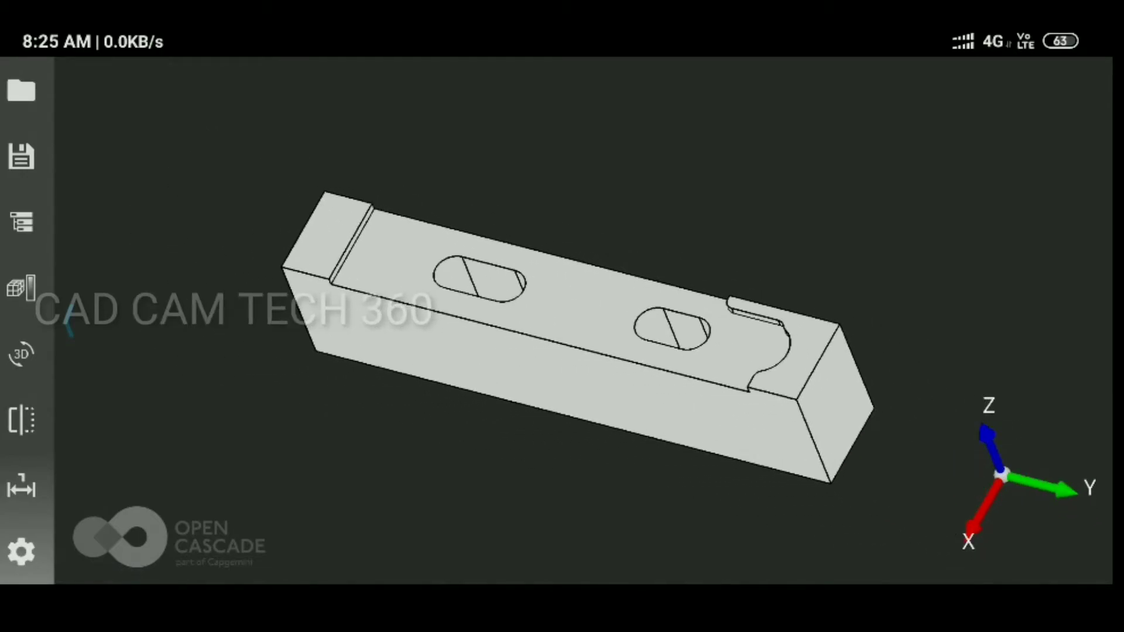
left_click(22, 550)
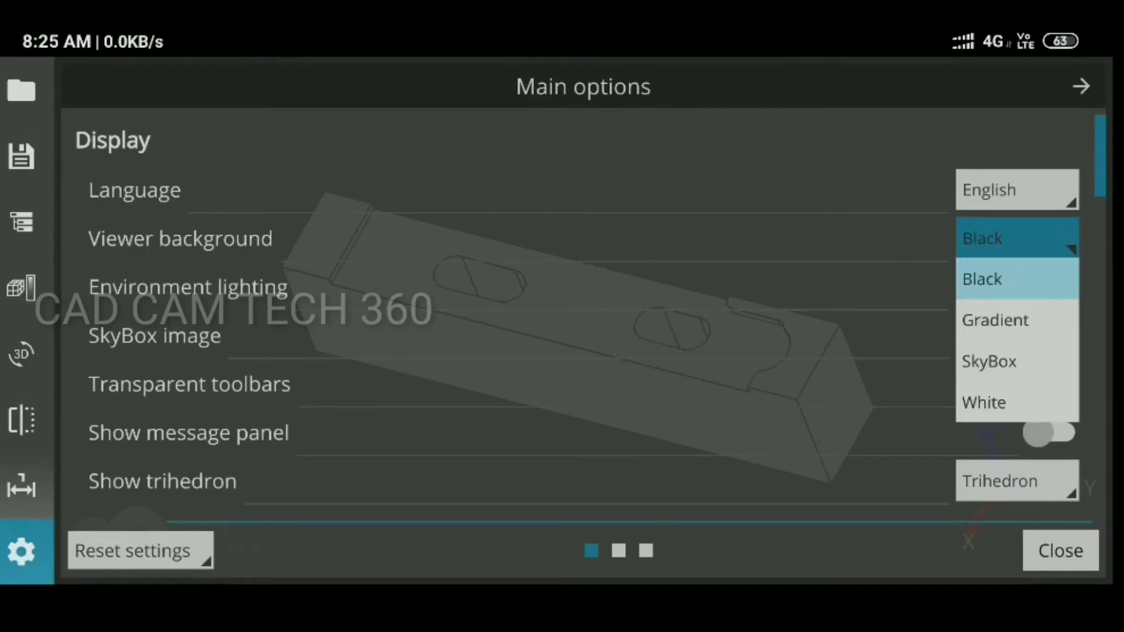
left_click(995, 319)
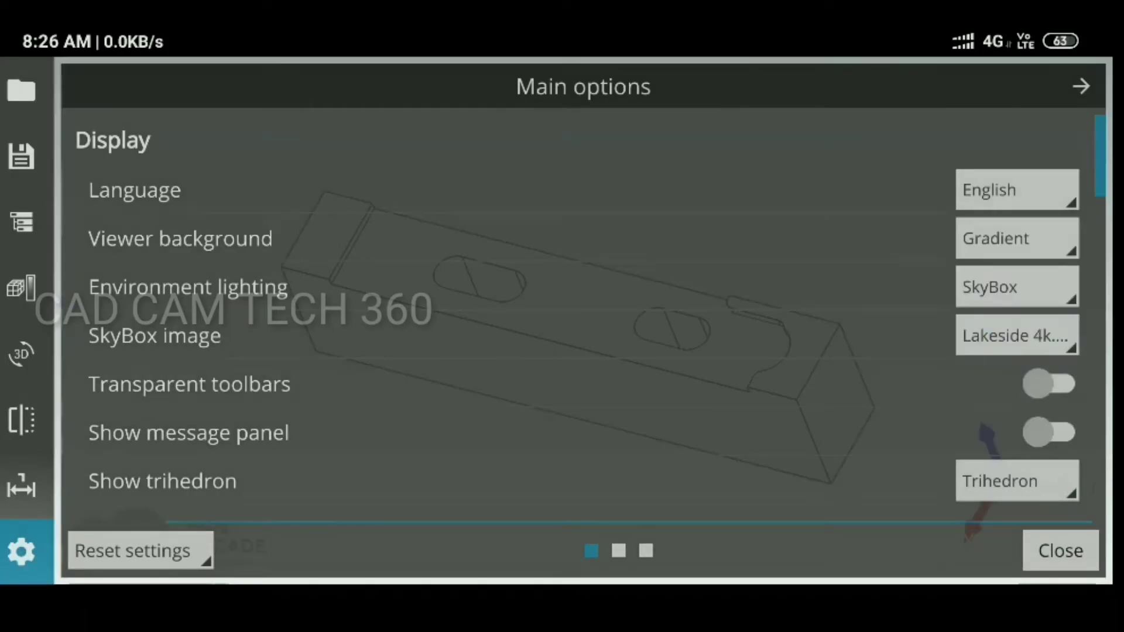
left_click(1059, 550)
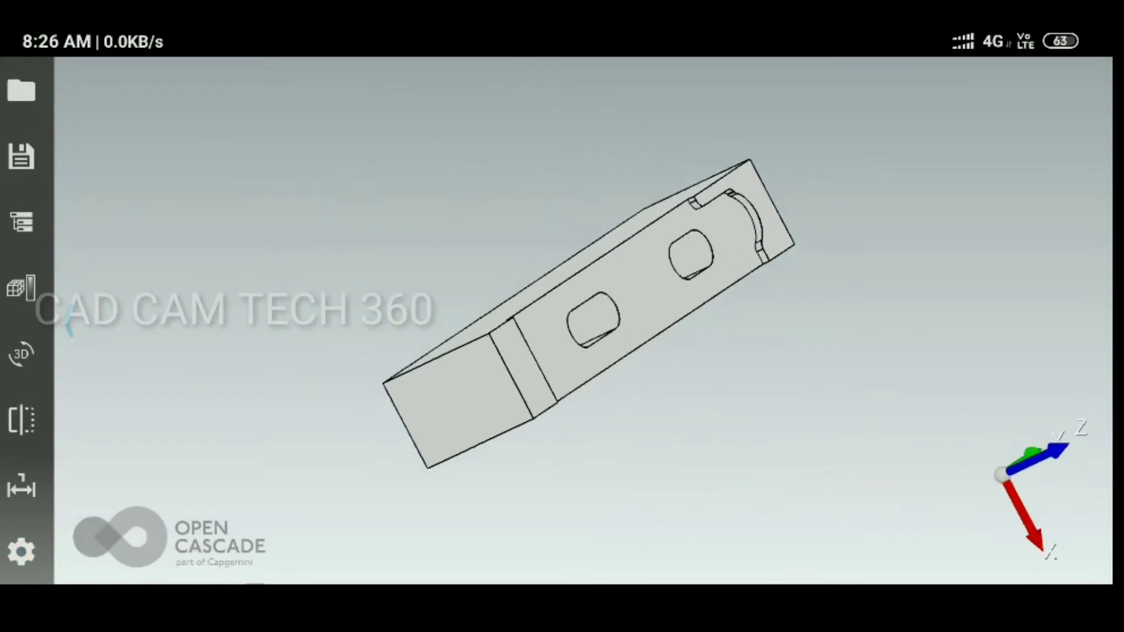
left_click(21, 550)
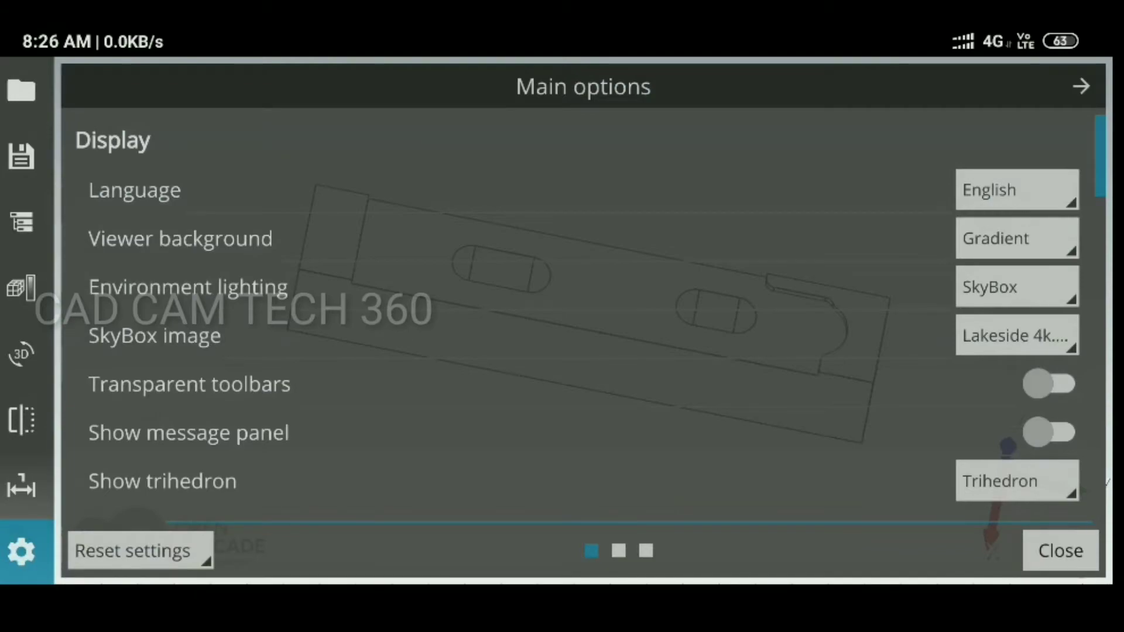
scroll("down", 3)
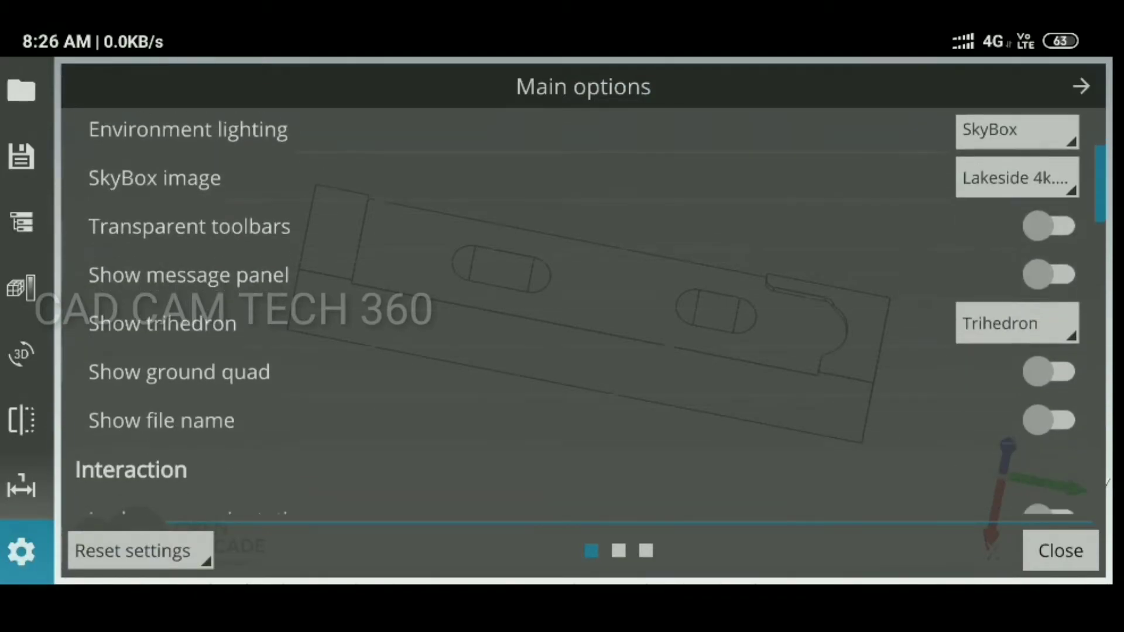
scroll("down", 3)
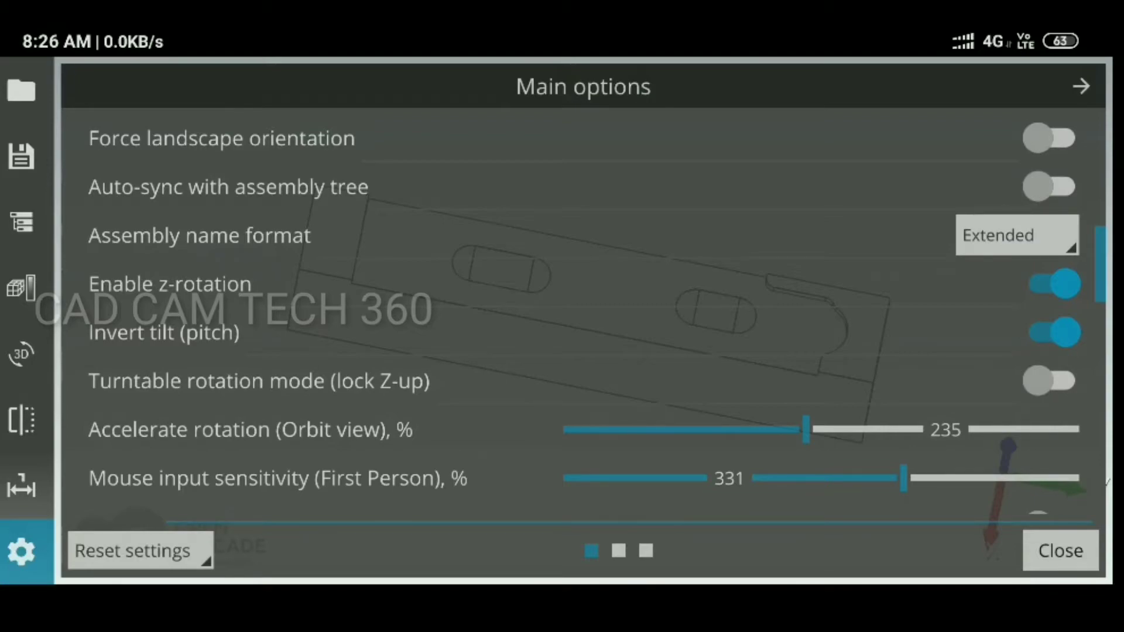
scroll("down", 3)
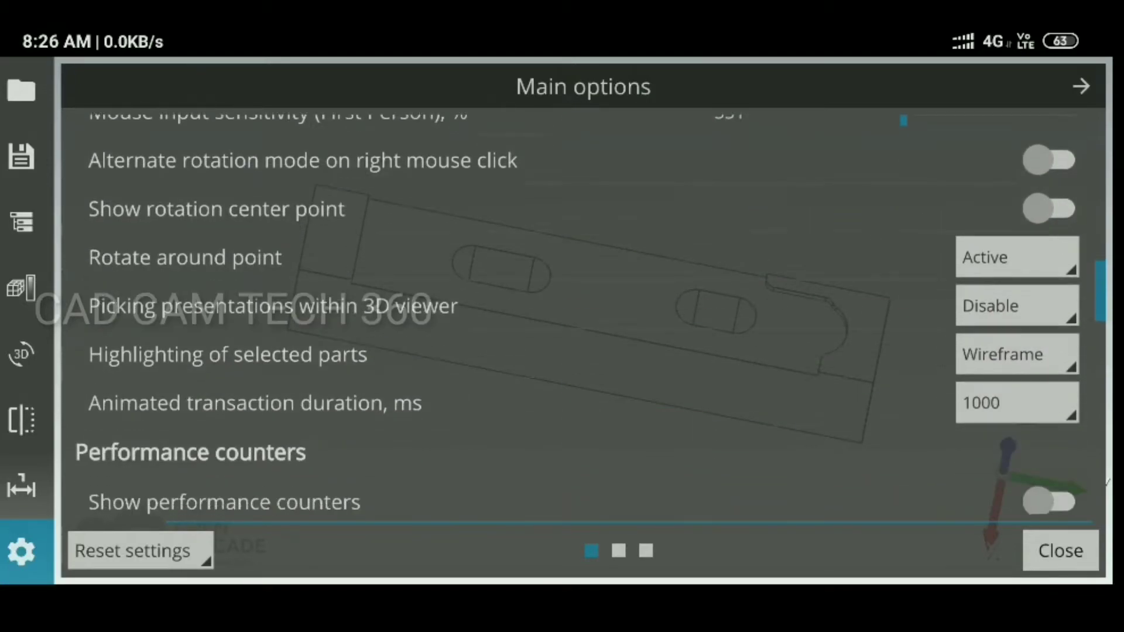
scroll("down", 3)
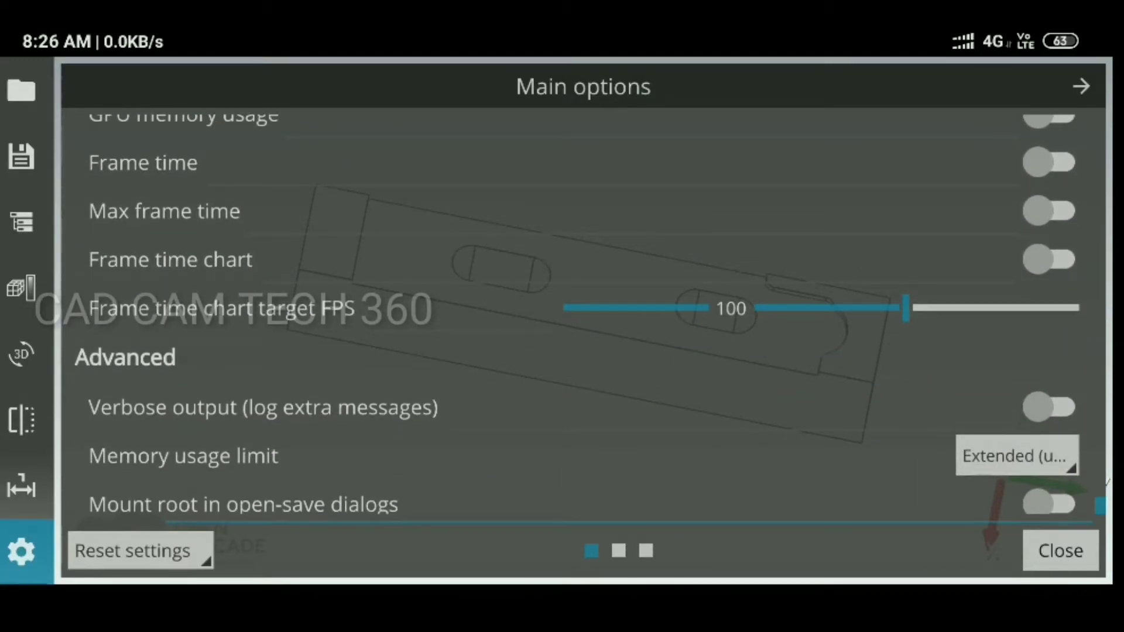
scroll("up", 3)
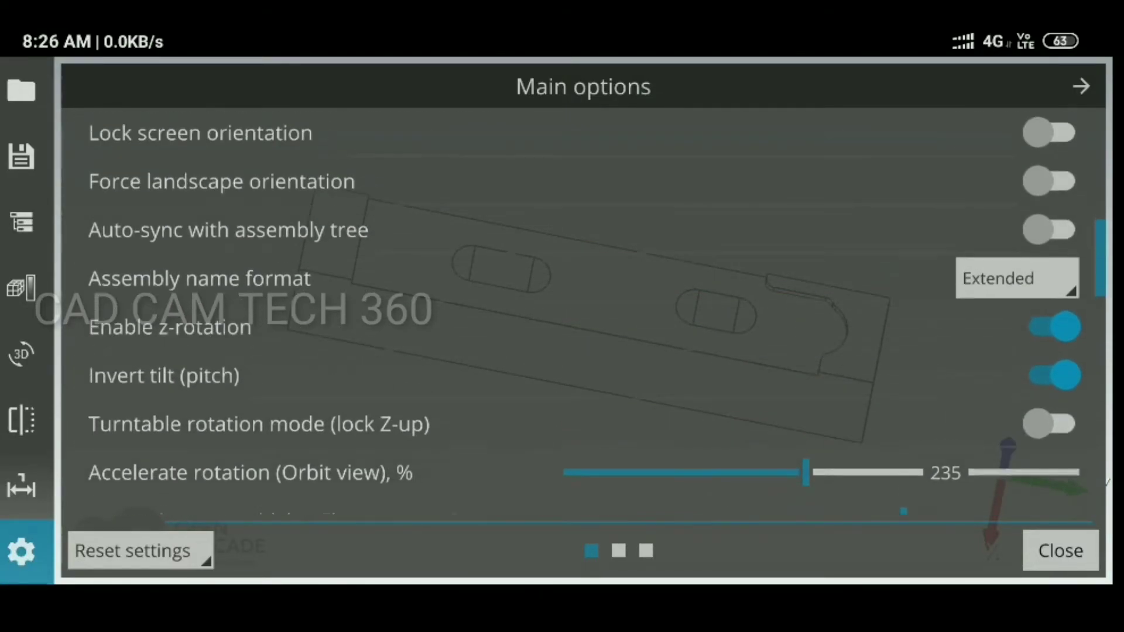
Step: Set Visualization's default material to Brass, view the slotted bar, and reopen the settings
left_click(1081, 86)
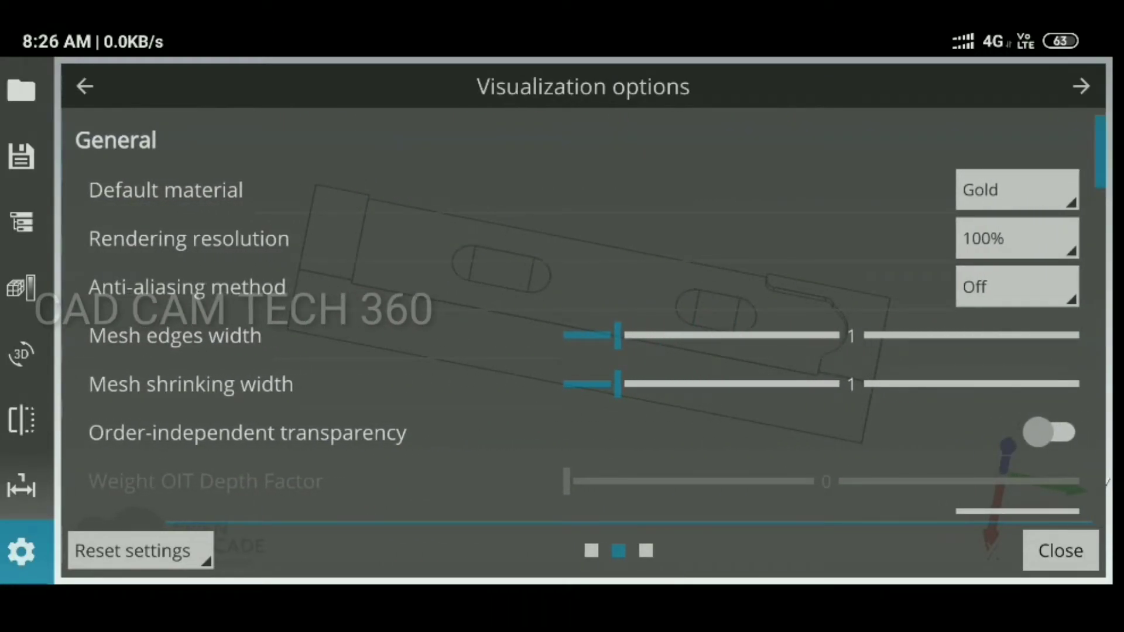
left_click(1015, 189)
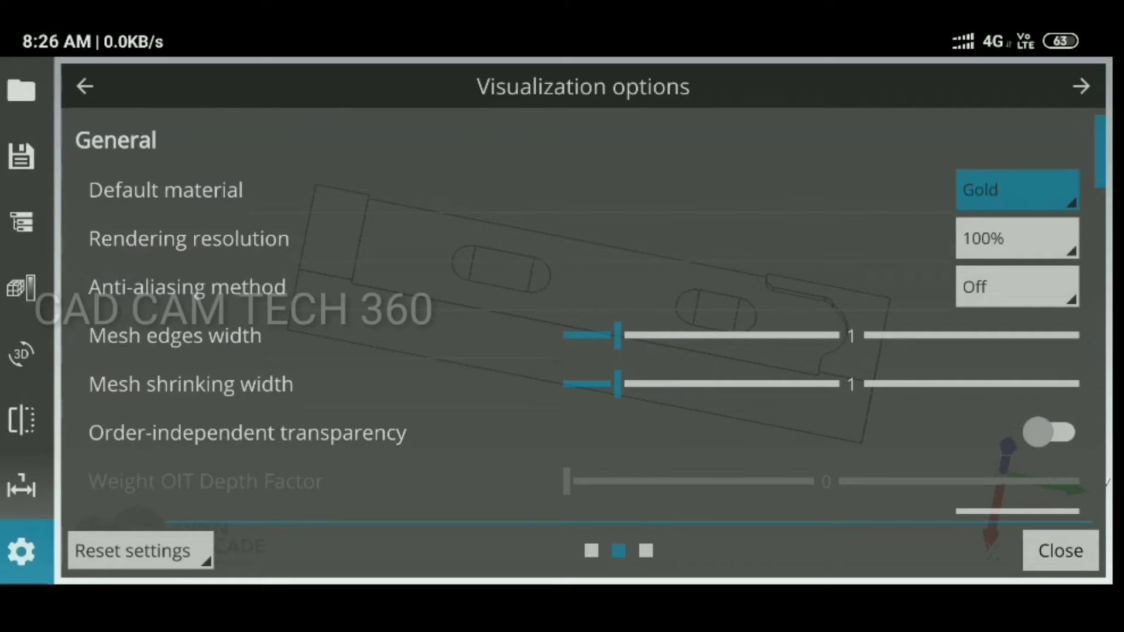
left_click(1016, 189)
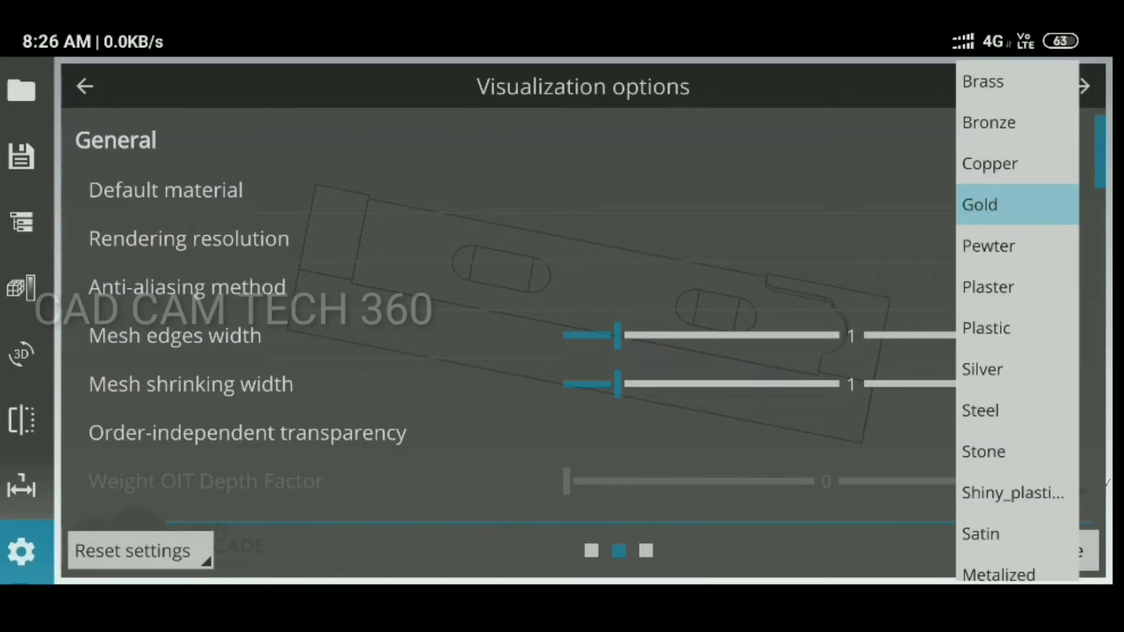
left_click(983, 81)
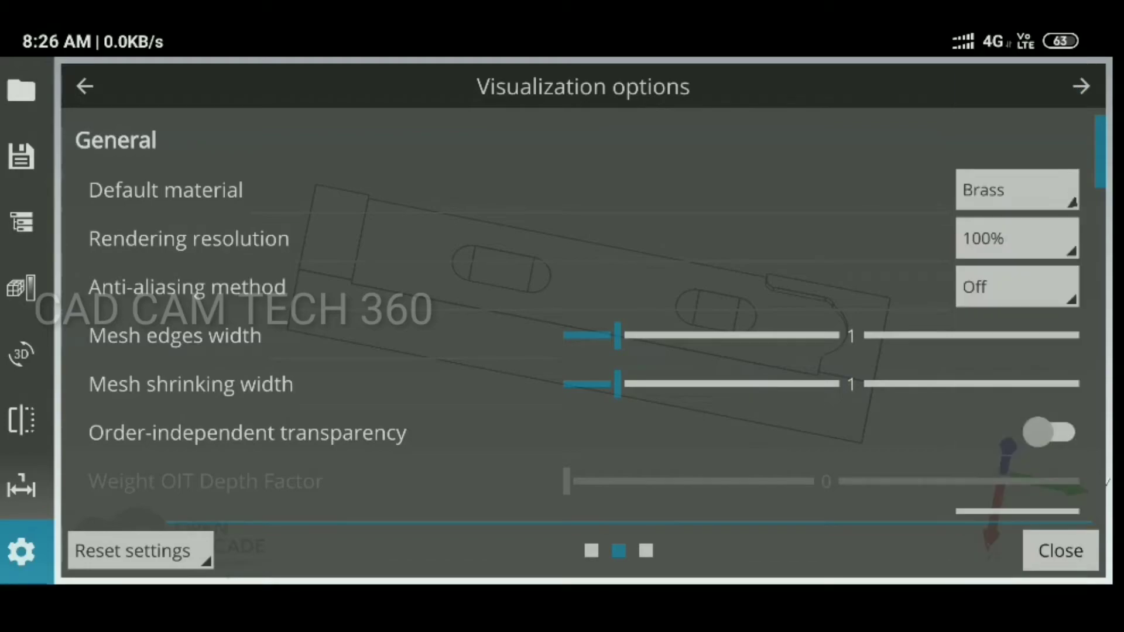
left_click(1059, 550)
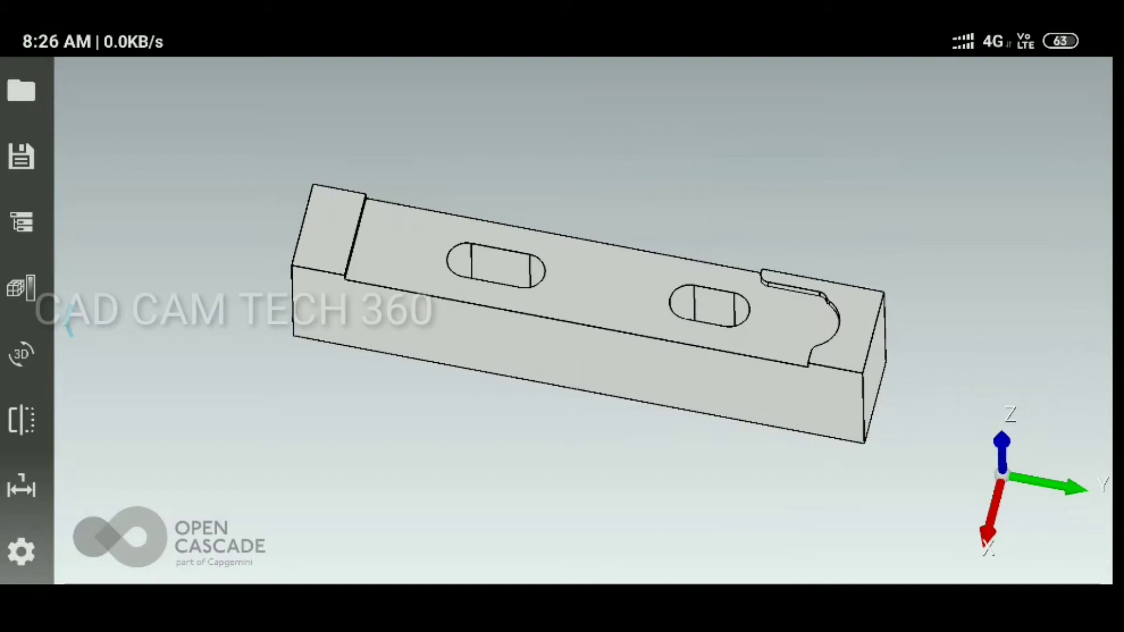
left_click(21, 550)
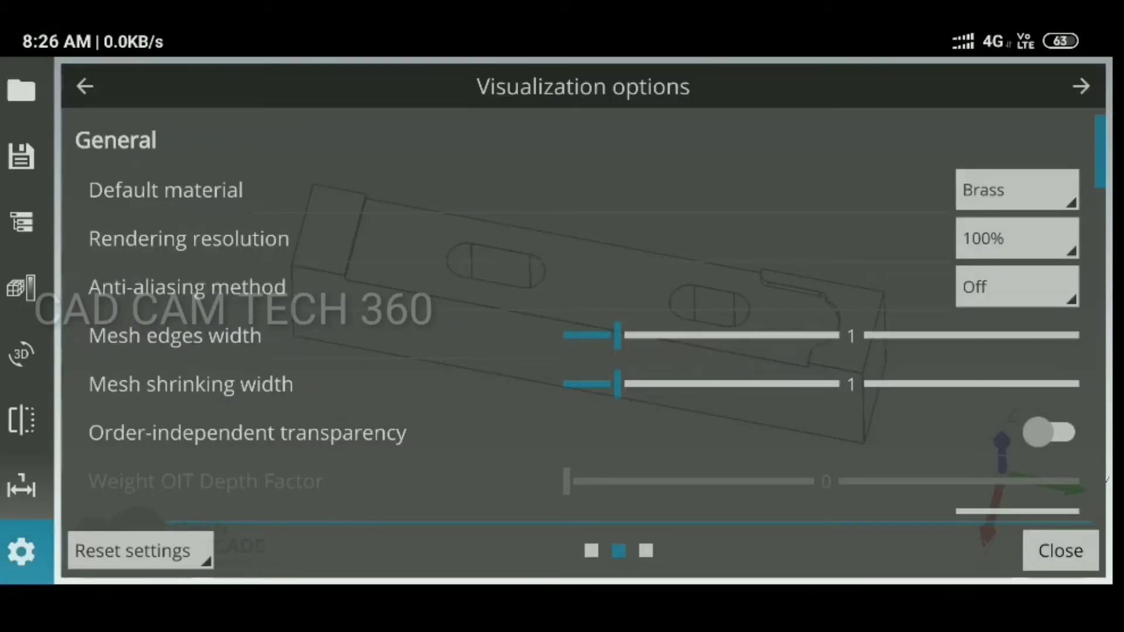
Step: Change the free nodes marker to Point in Visualization options
scroll("down", 3)
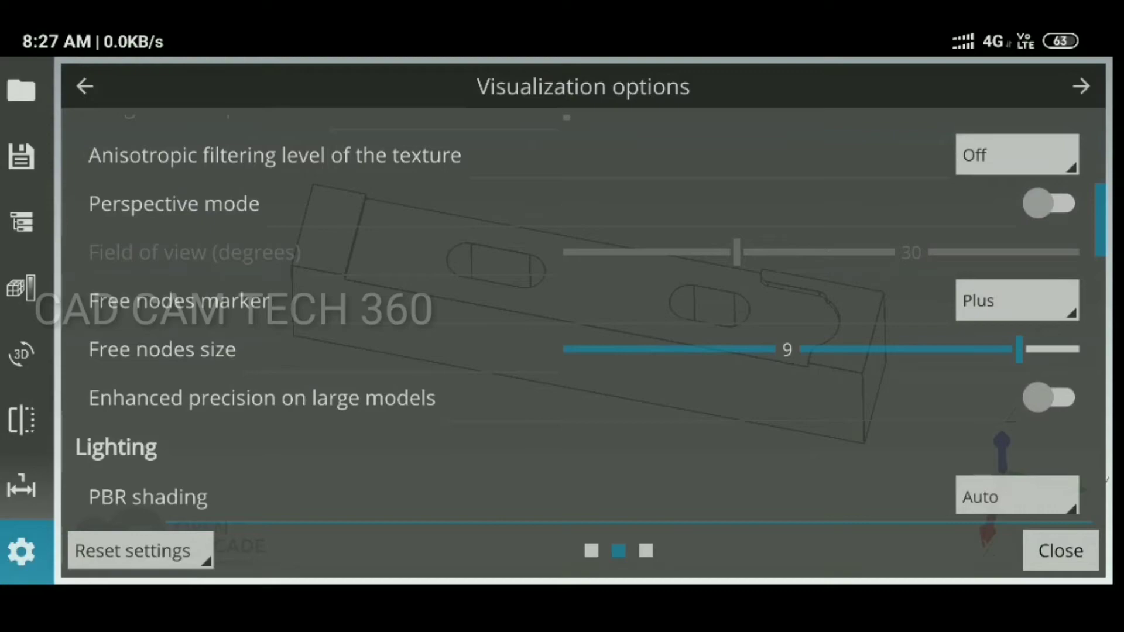
left_click(1016, 300)
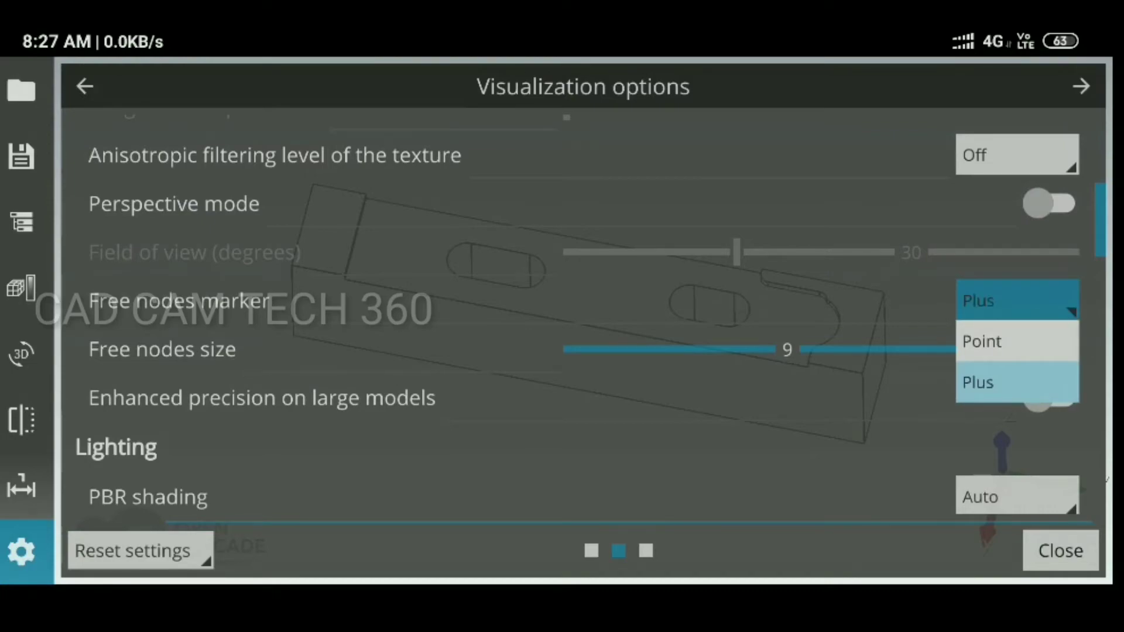
left_click(1060, 550)
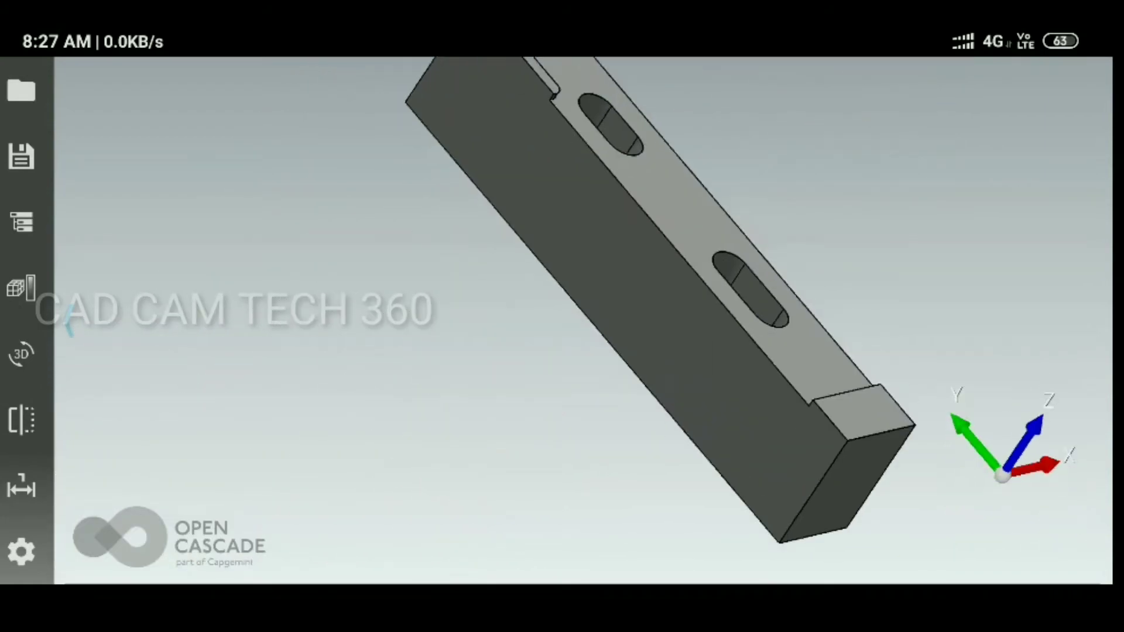
Step: Reset the free nodes marker to Plus and reopen the visualization settings
left_click(22, 551)
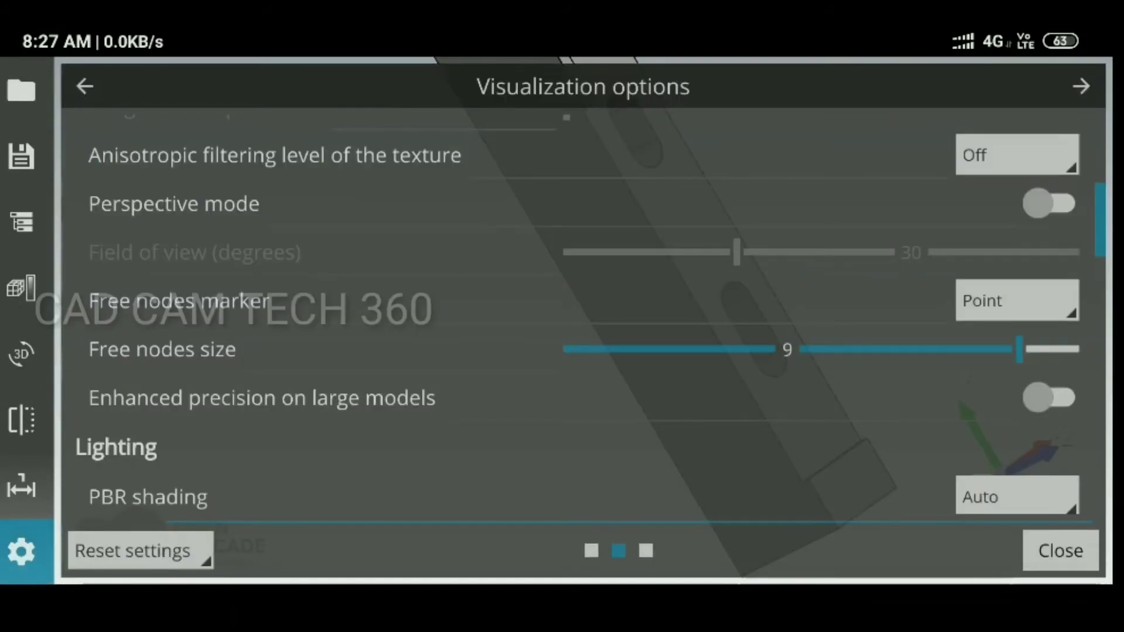
left_click(1015, 300)
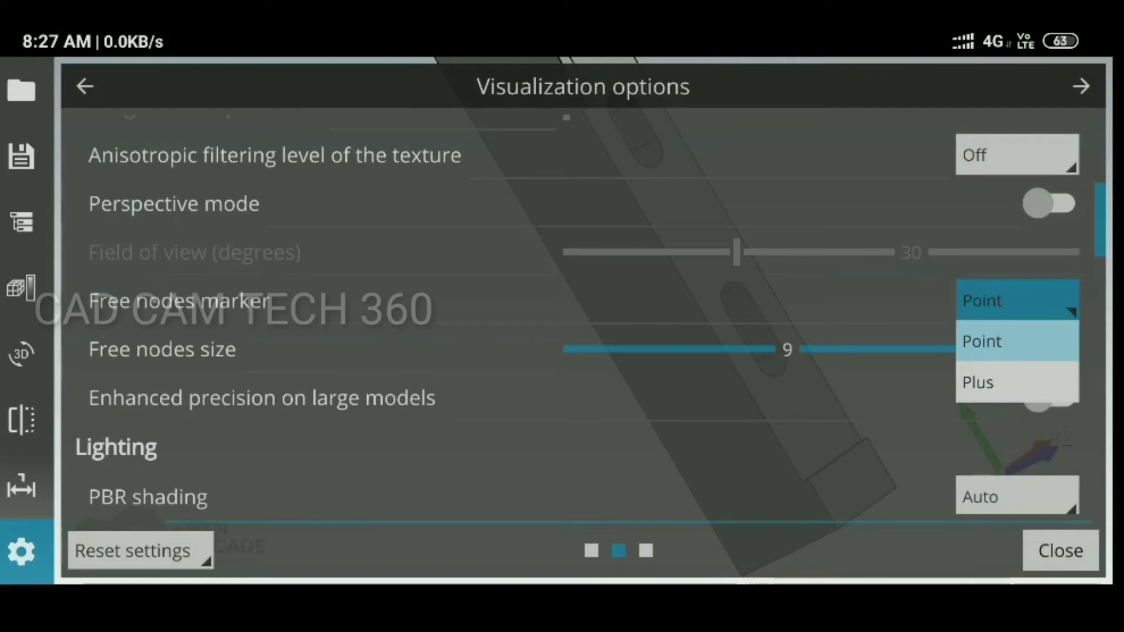
left_click(1059, 550)
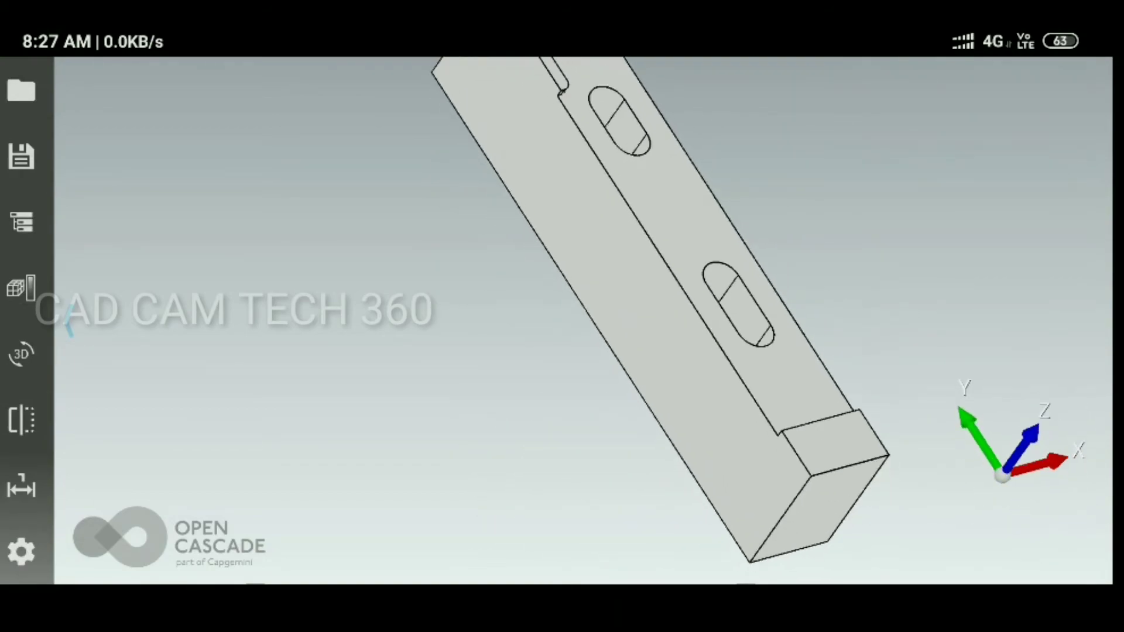
left_click(21, 550)
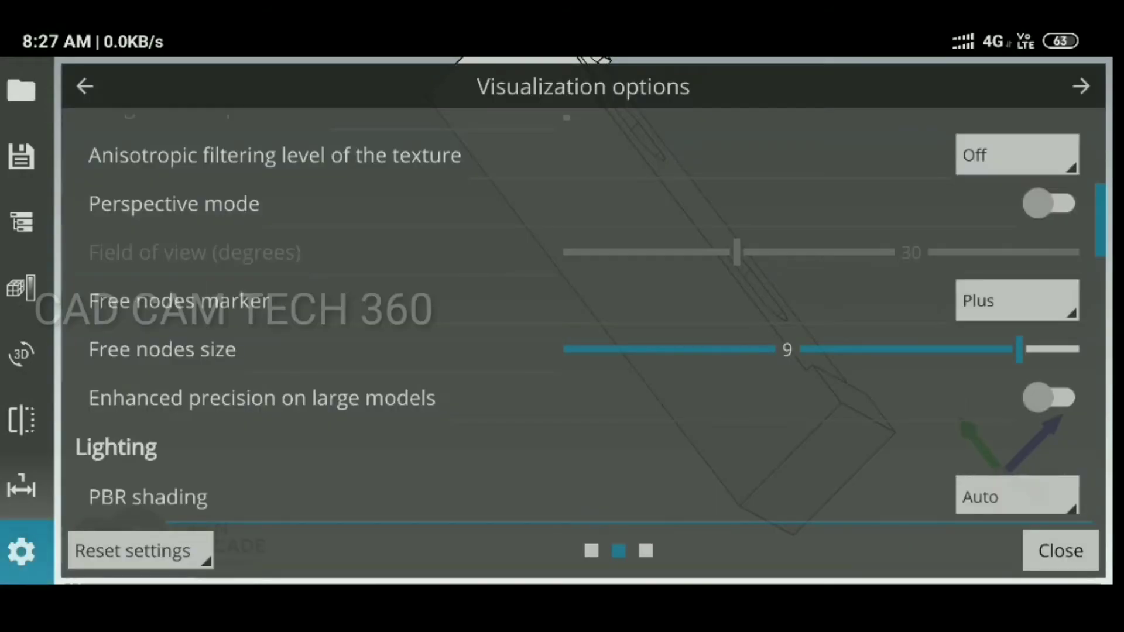
scroll("down", 3)
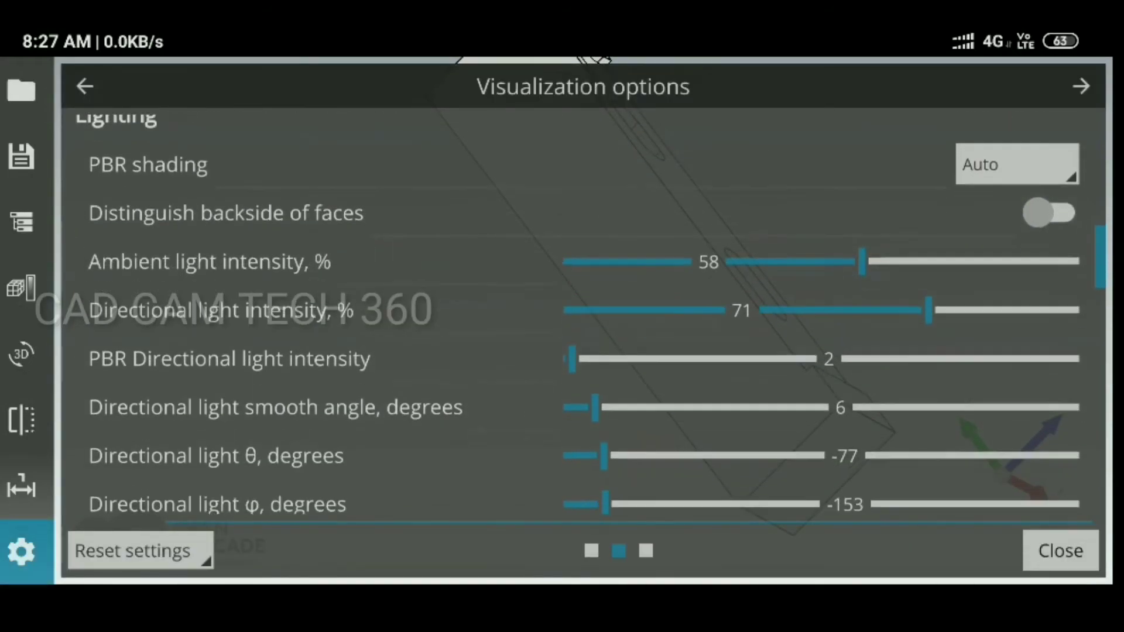
scroll("down", 3)
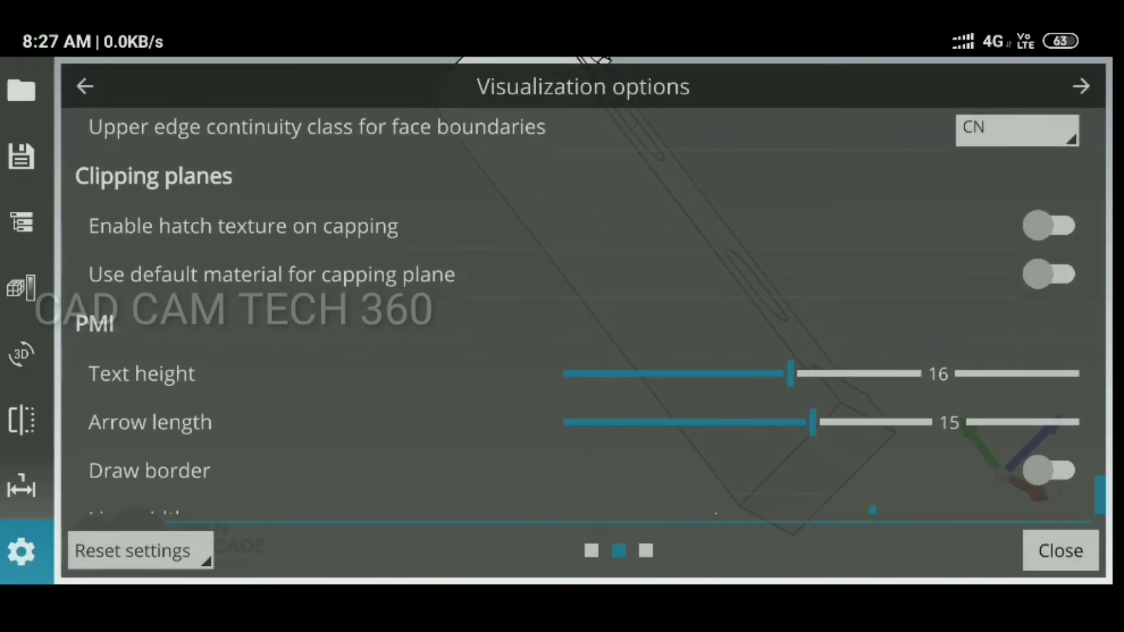
scroll("down", 3)
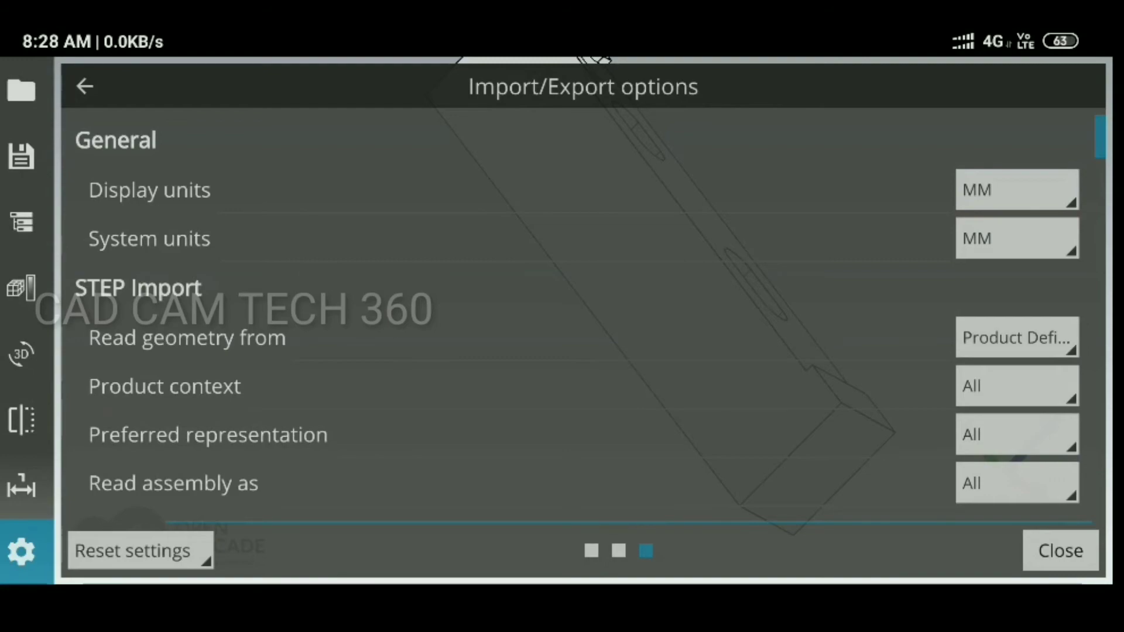
Step: Scroll down and back up through Import/Export options, then close settings to view the bar
scroll("down", 3)
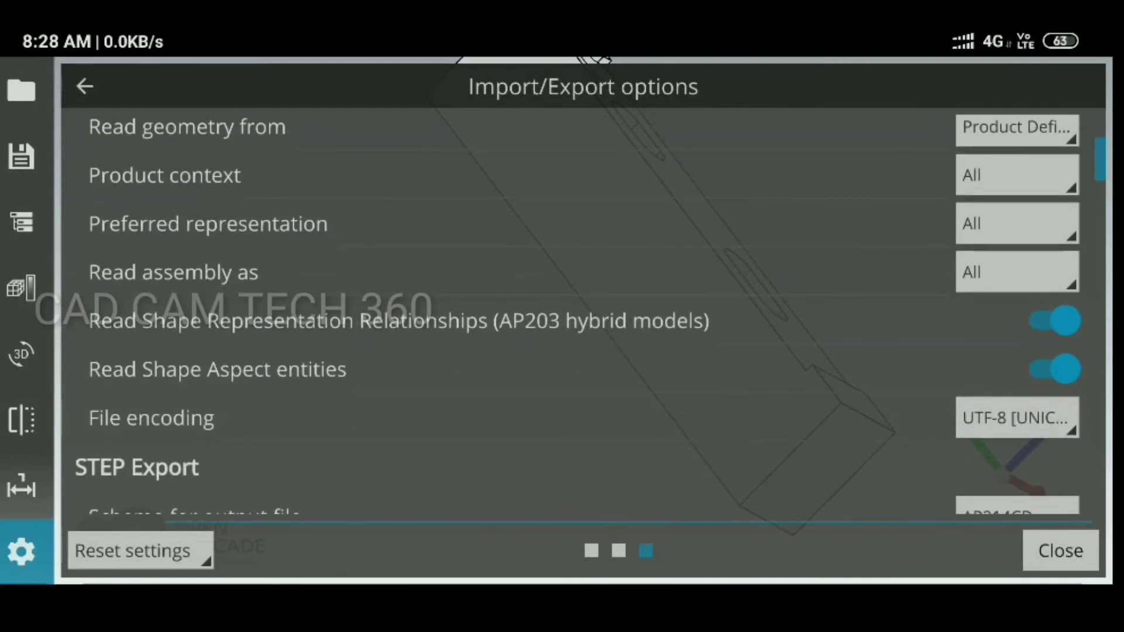
scroll("down", 3)
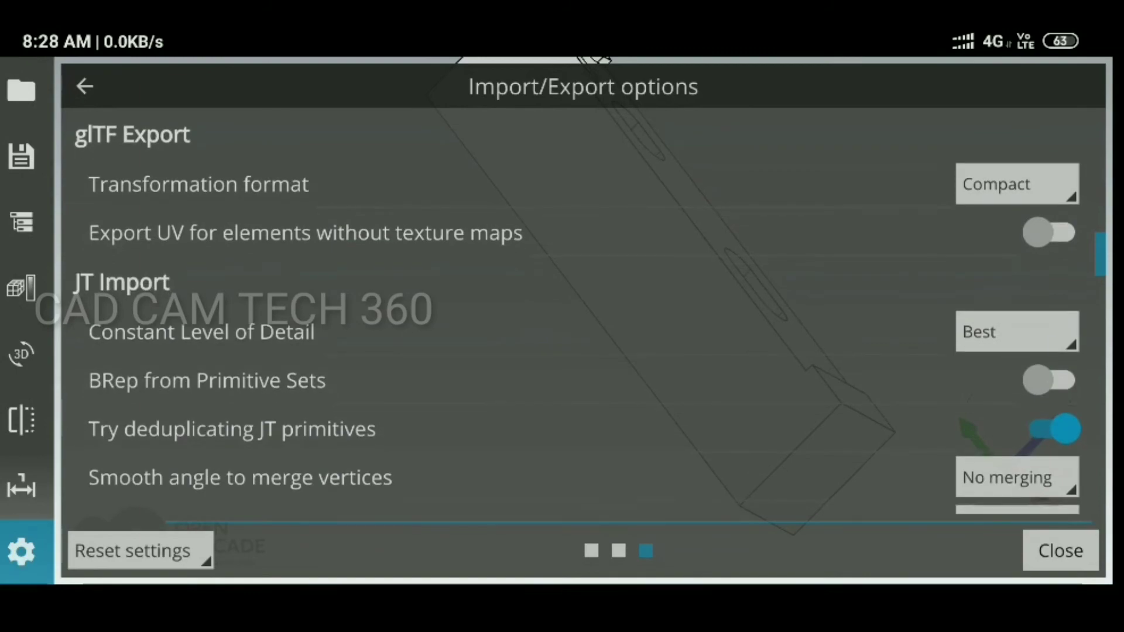
scroll("down", 3)
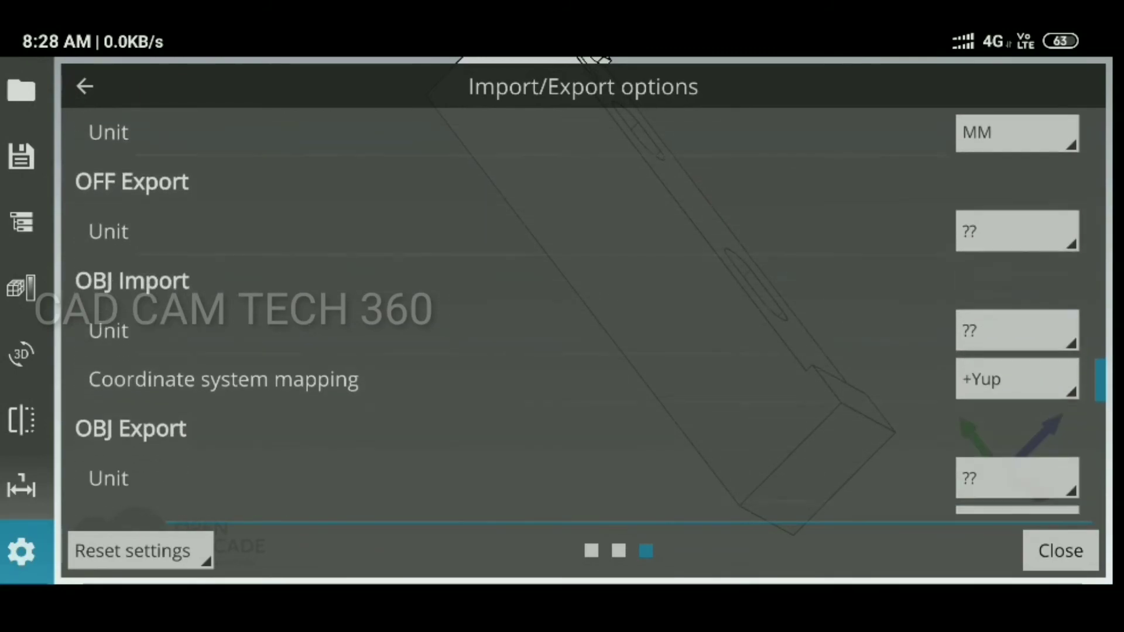
scroll("up", 3)
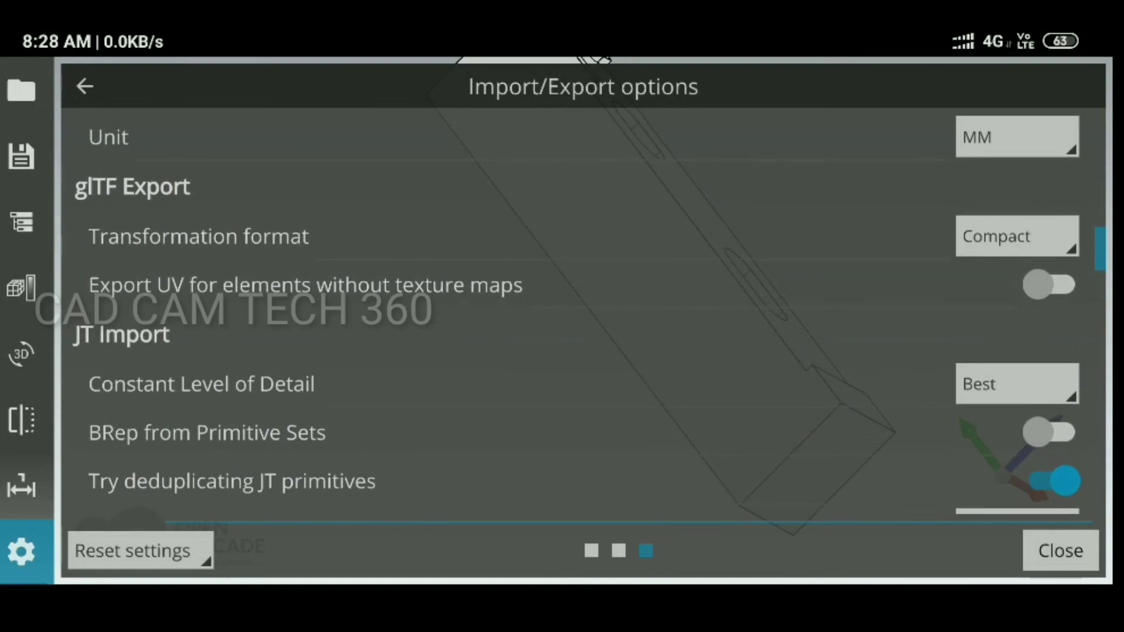
scroll("up", 3)
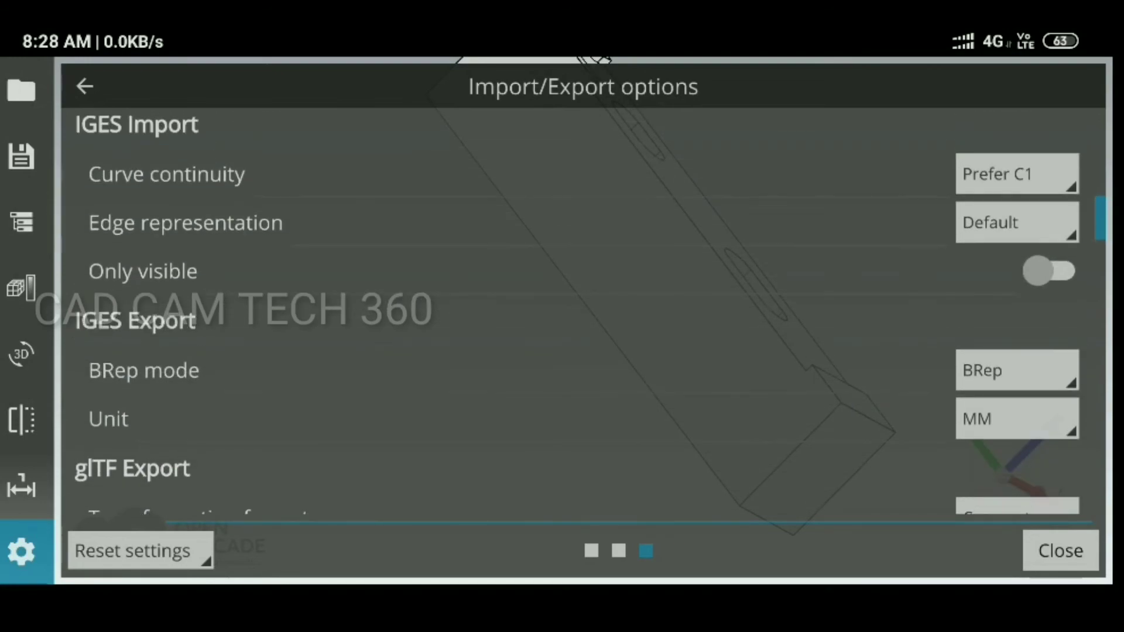
scroll("up", 3)
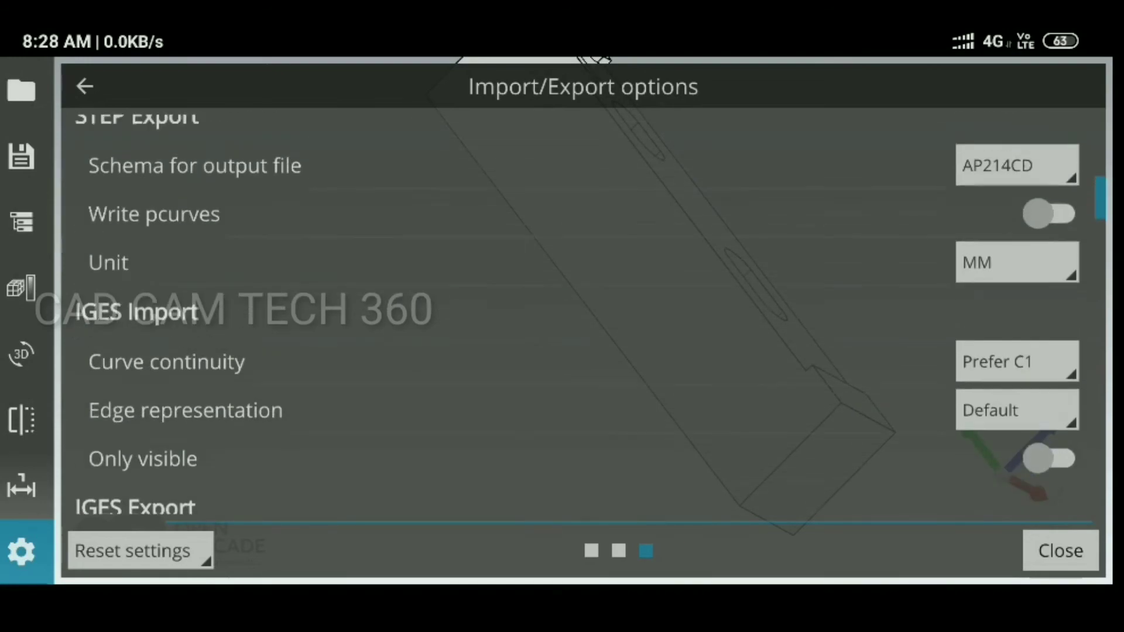
scroll("up", 3)
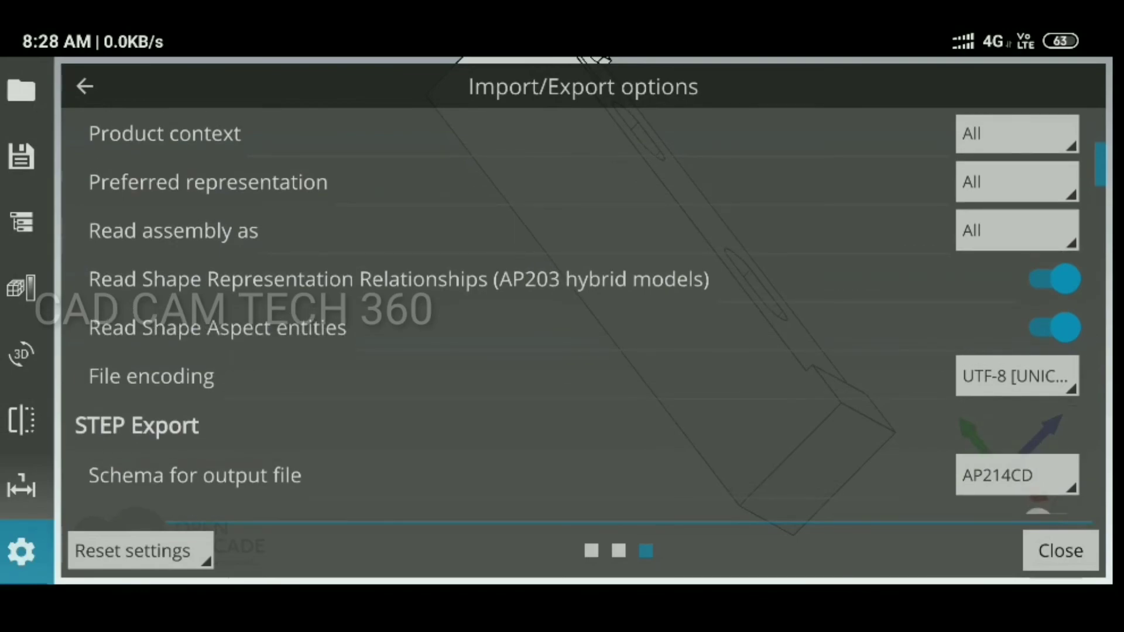
scroll("up", 3)
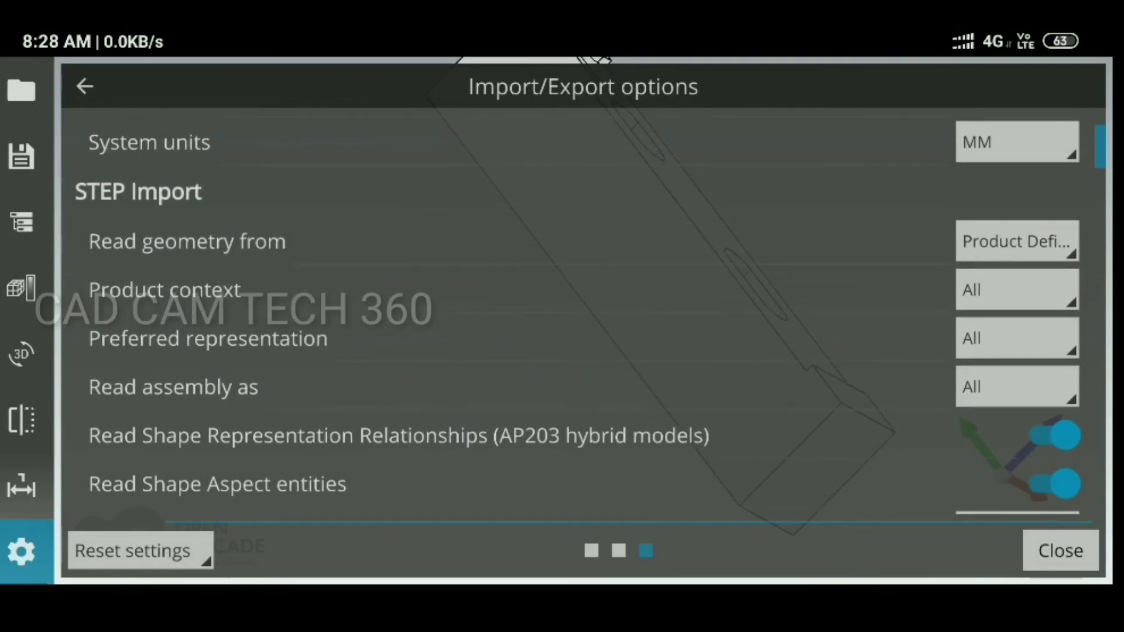
scroll("up", 3)
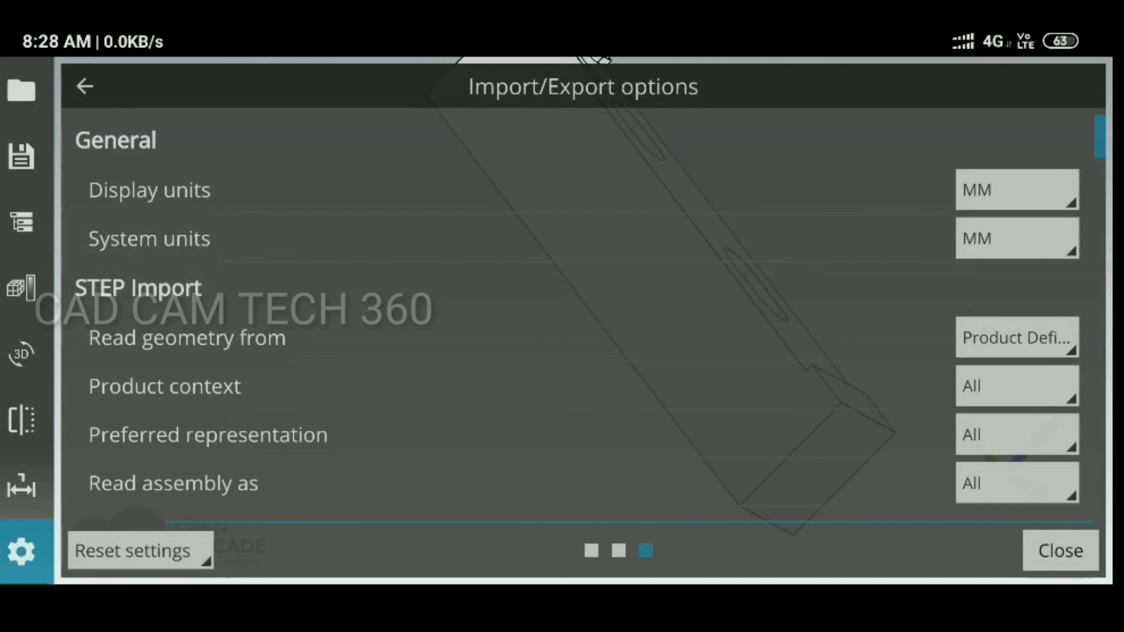
left_click(1060, 551)
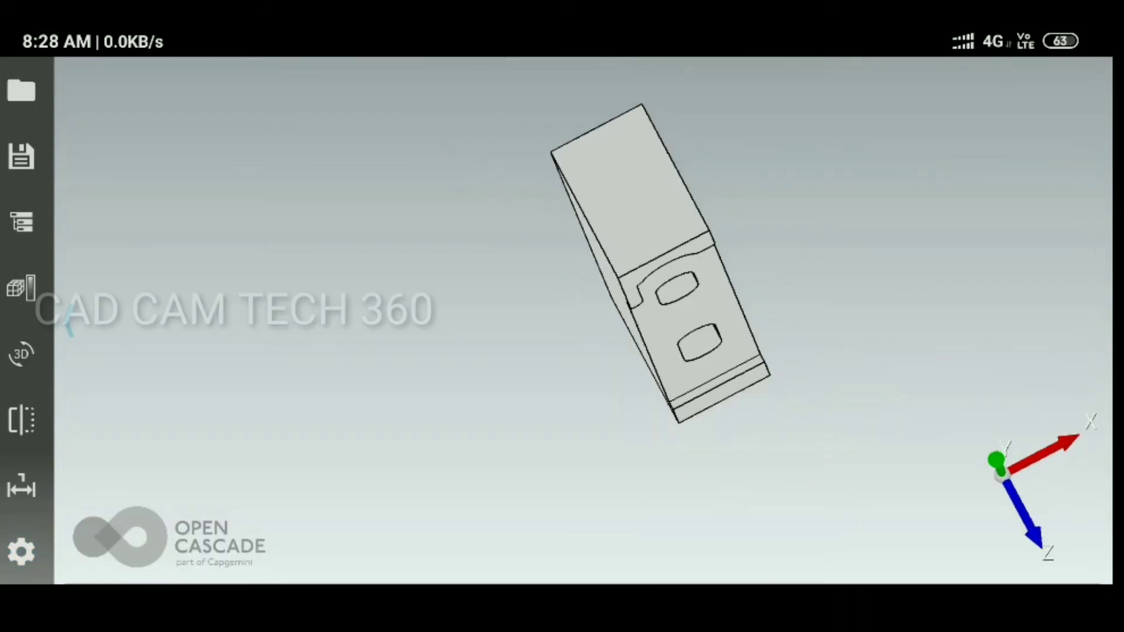